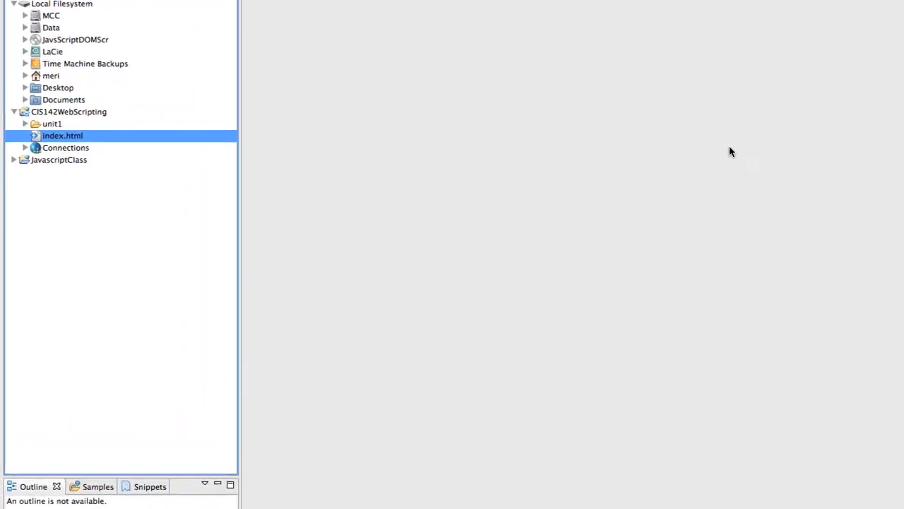
pyautogui.moveTo(92, 113)
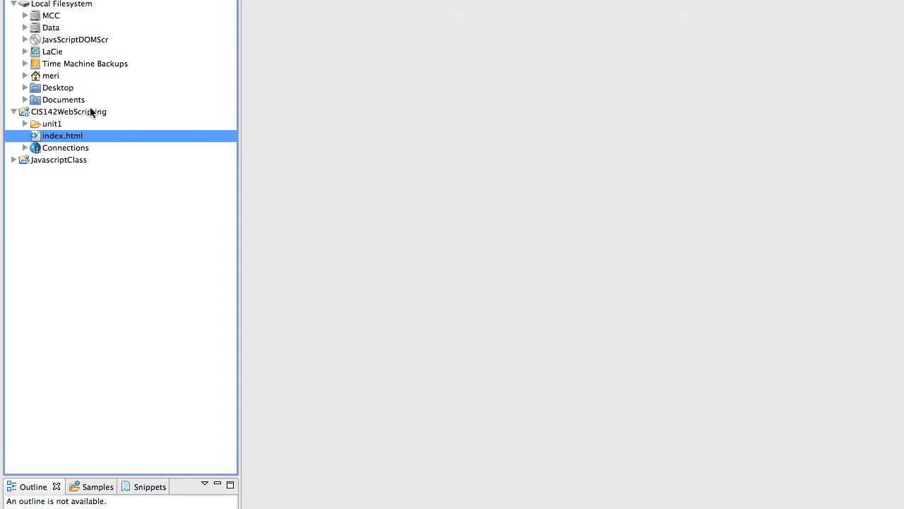
# Create a new folder named unit4 in the CIS142WebScripting project.
pyautogui.rightClick(68, 112)
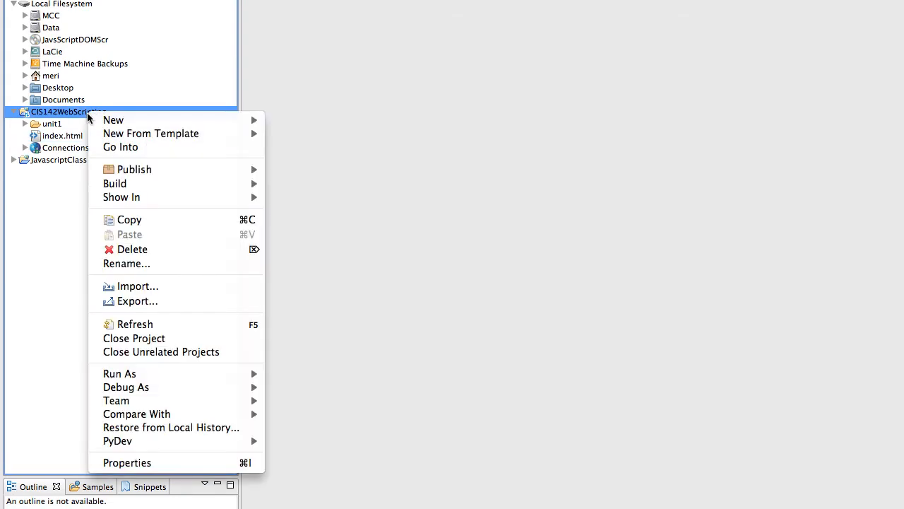
pyautogui.moveTo(150, 133)
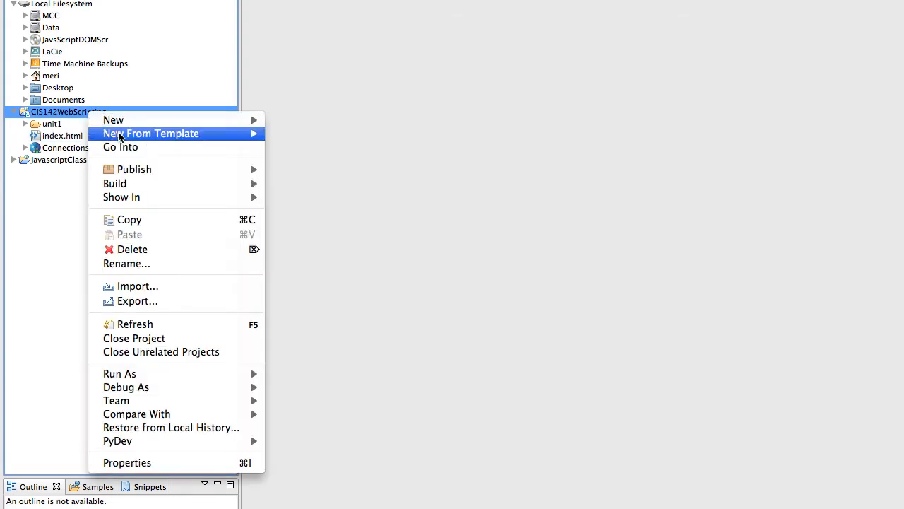
pyautogui.moveTo(113, 119)
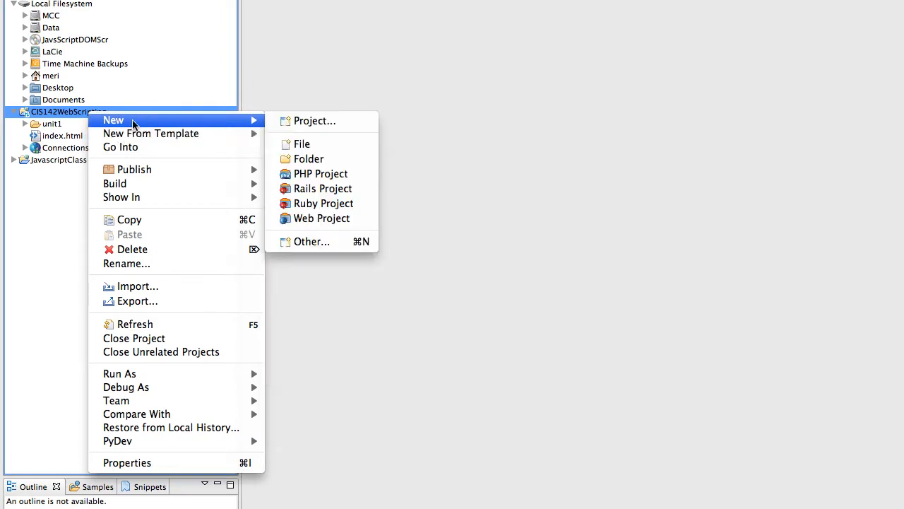
pyautogui.click(308, 158)
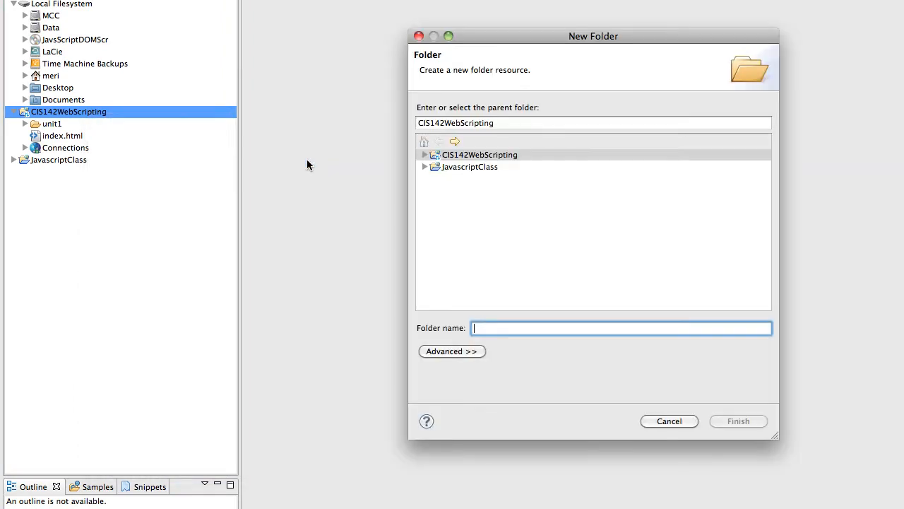
pyautogui.moveTo(466, 322)
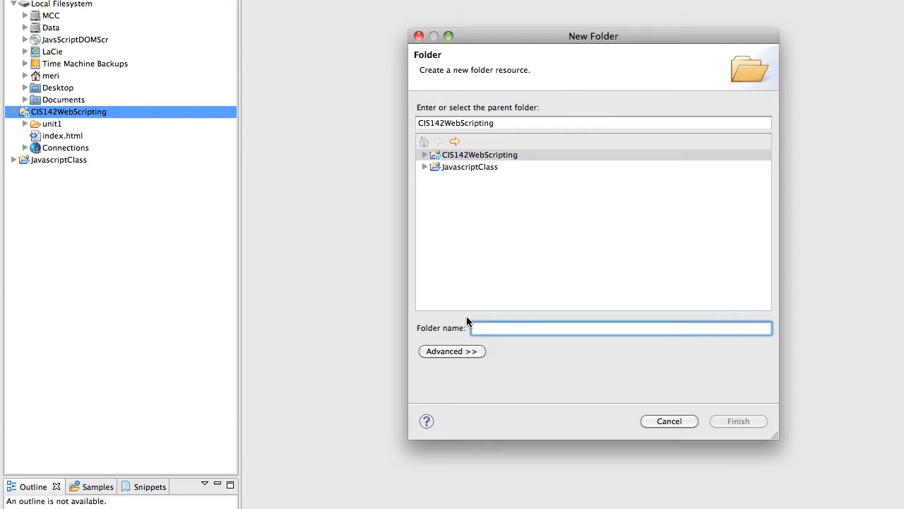
pyautogui.write('unit')
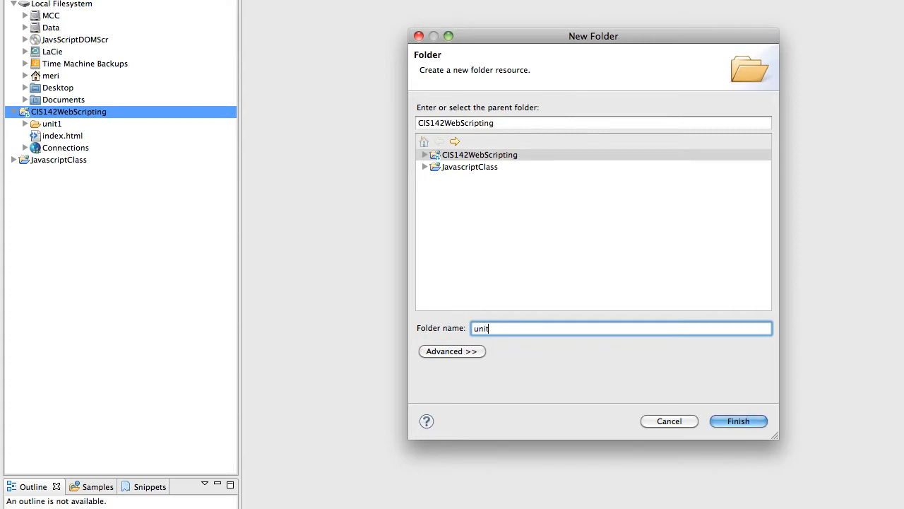
pyautogui.write('4')
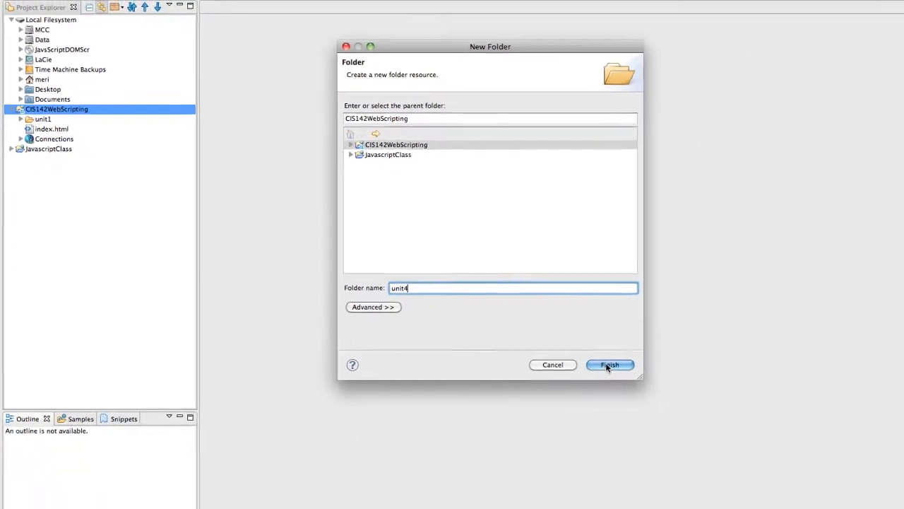
pyautogui.click(609, 365)
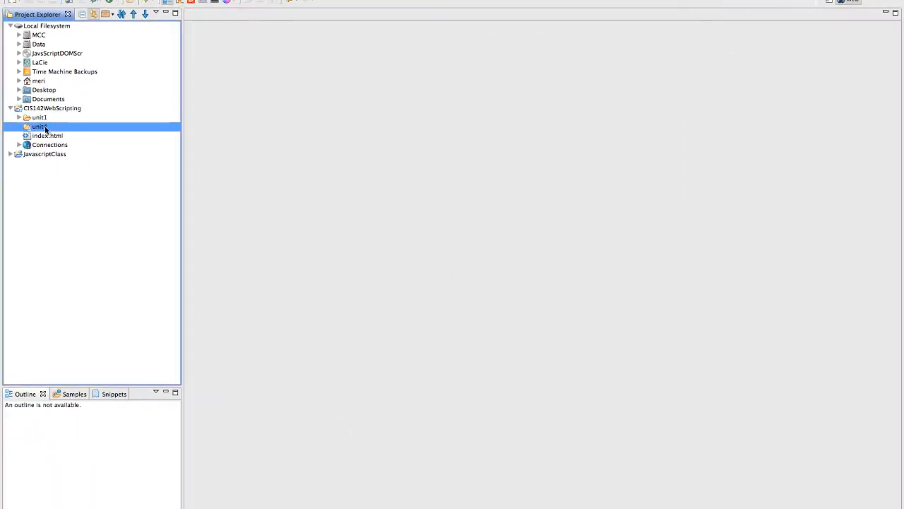
# Create unit4-1.html in unit4 from the XHTML 1.0 Transitional template.
pyautogui.rightClick(39, 128)
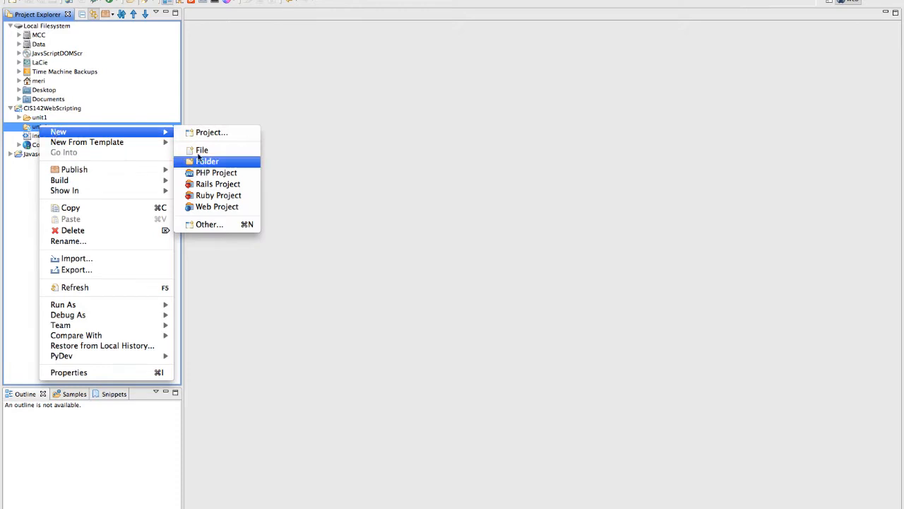
pyautogui.moveTo(87, 141)
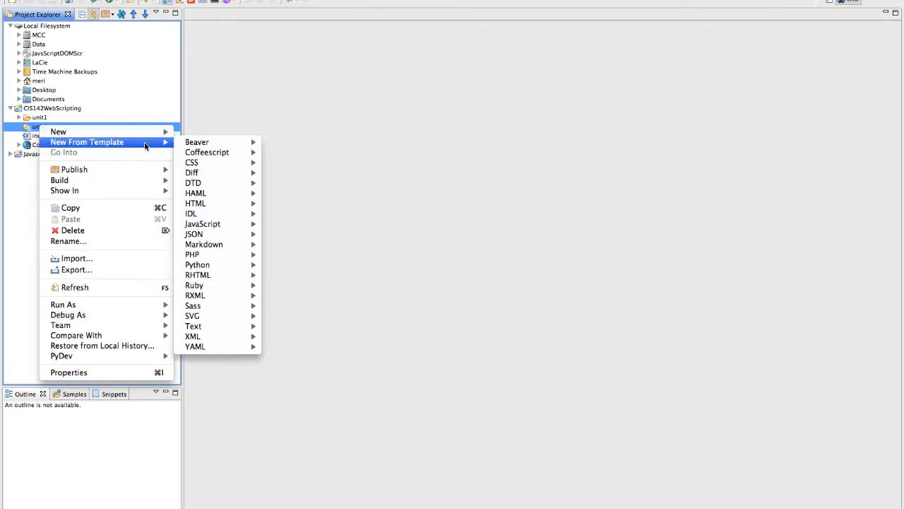
pyautogui.moveTo(212, 285)
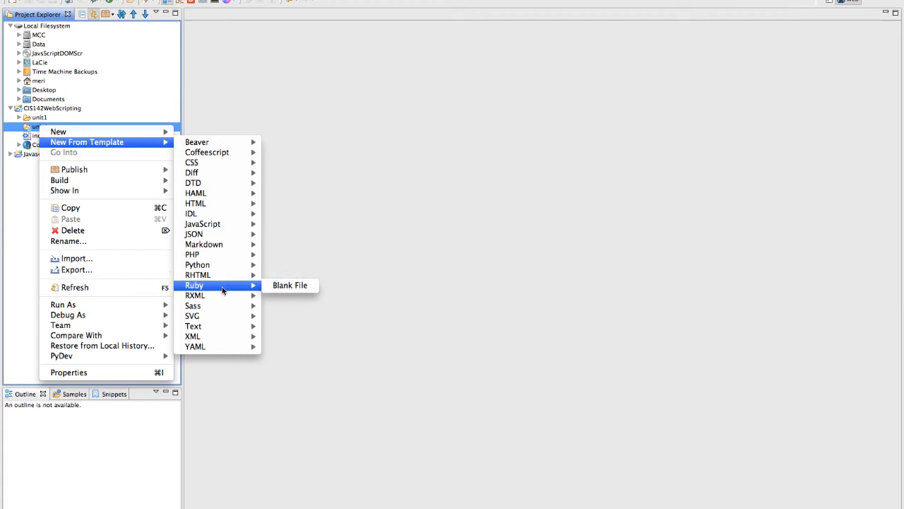
pyautogui.moveTo(255, 267)
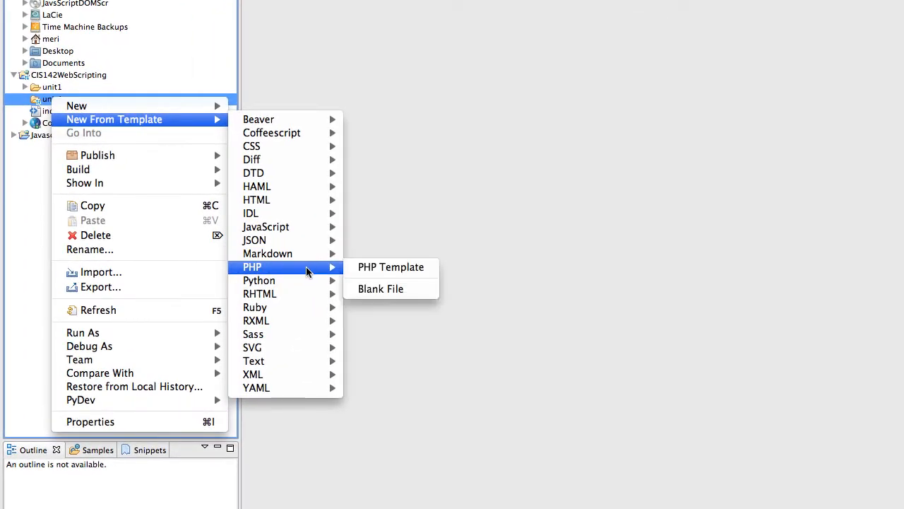
pyautogui.moveTo(257, 201)
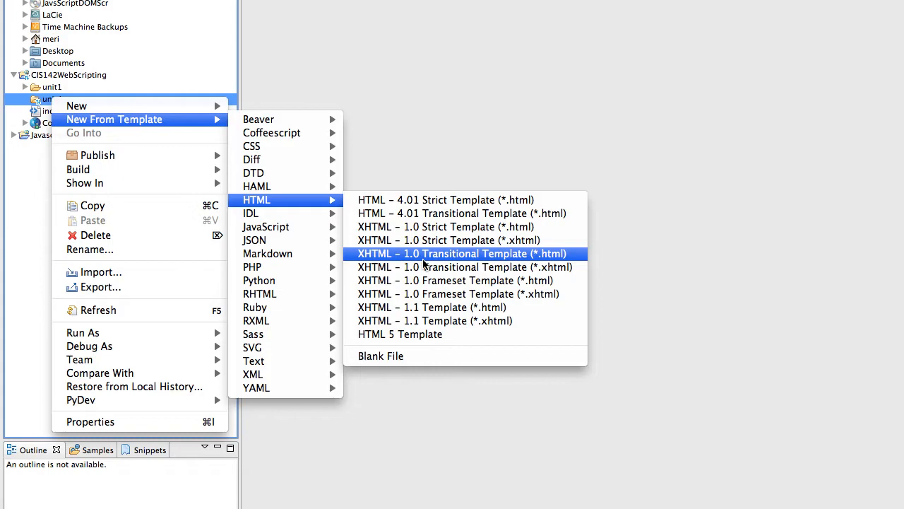
pyautogui.click(461, 254)
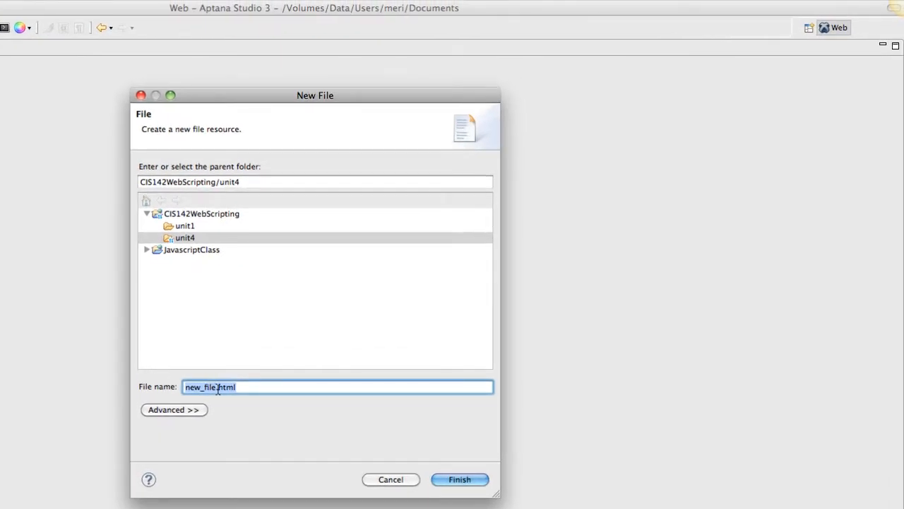
pyautogui.moveTo(172, 409)
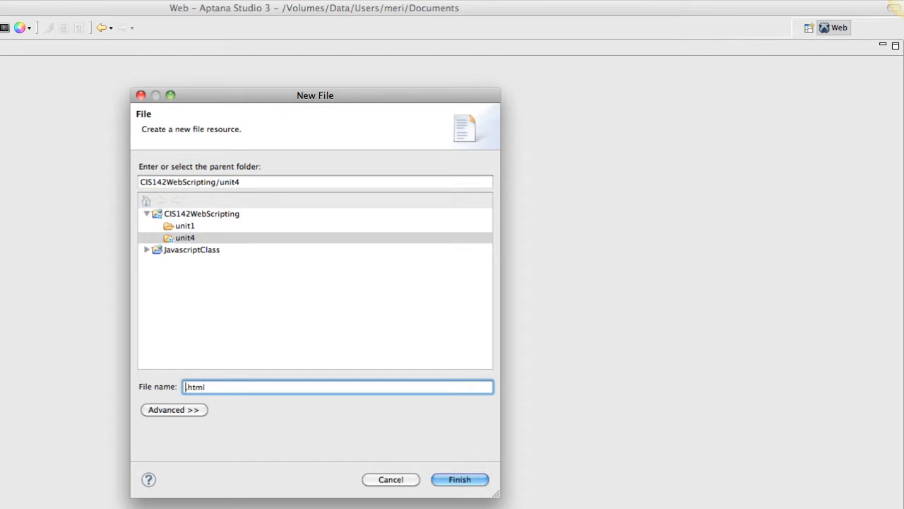
pyautogui.write('unit')
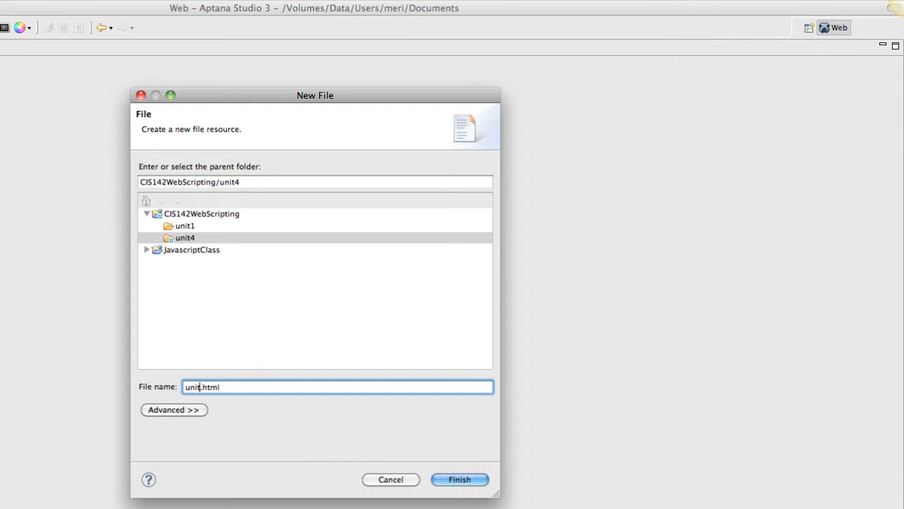
pyautogui.write('4')
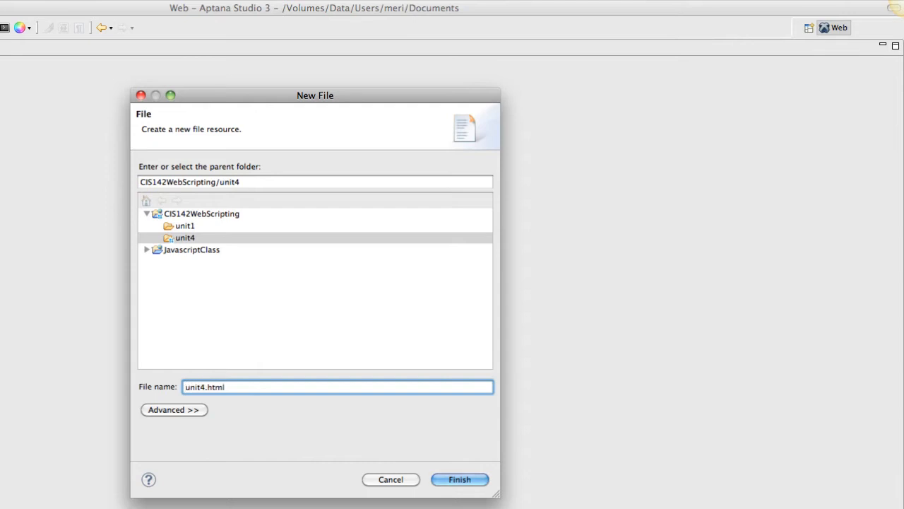
pyautogui.write('-1')
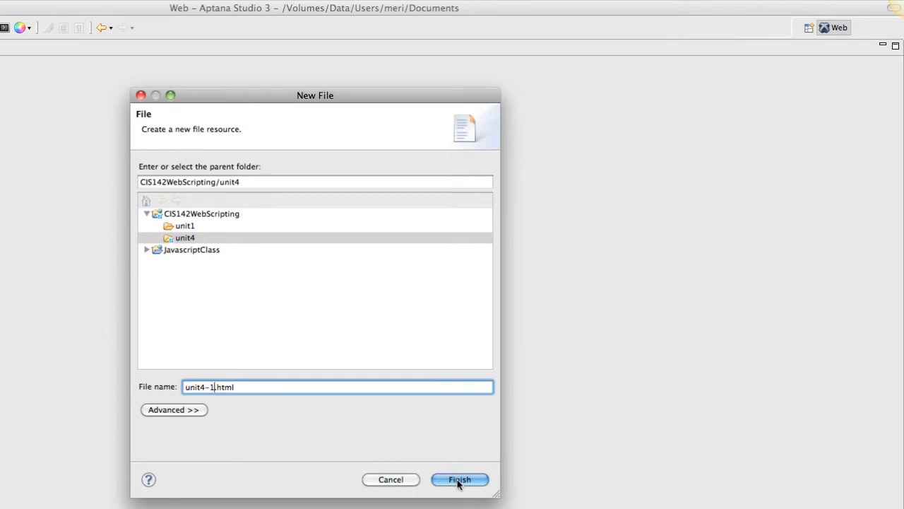
pyautogui.click(459, 480)
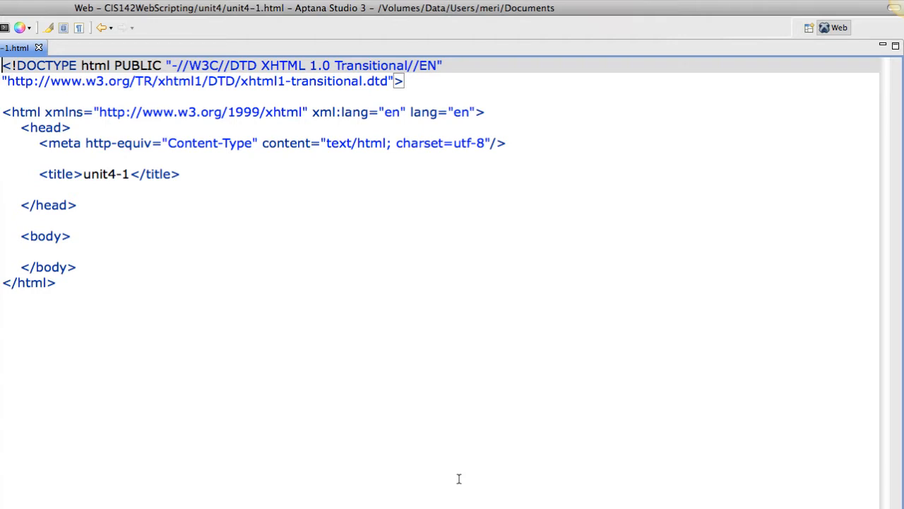
pyautogui.moveTo(45, 68)
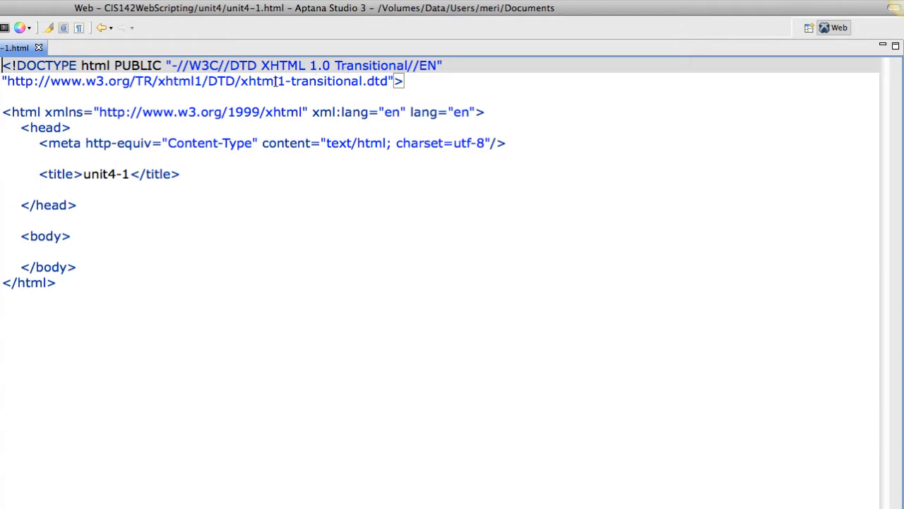
pyautogui.moveTo(247, 101)
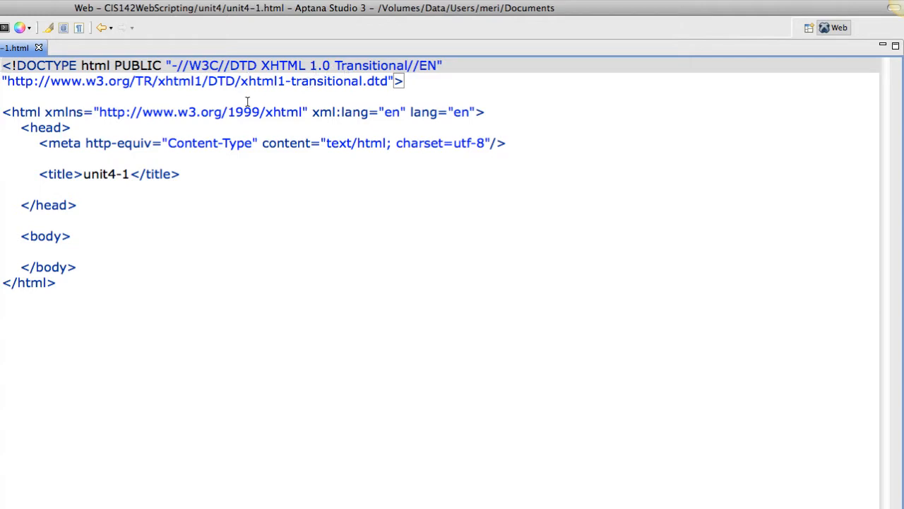
pyautogui.moveTo(409, 116)
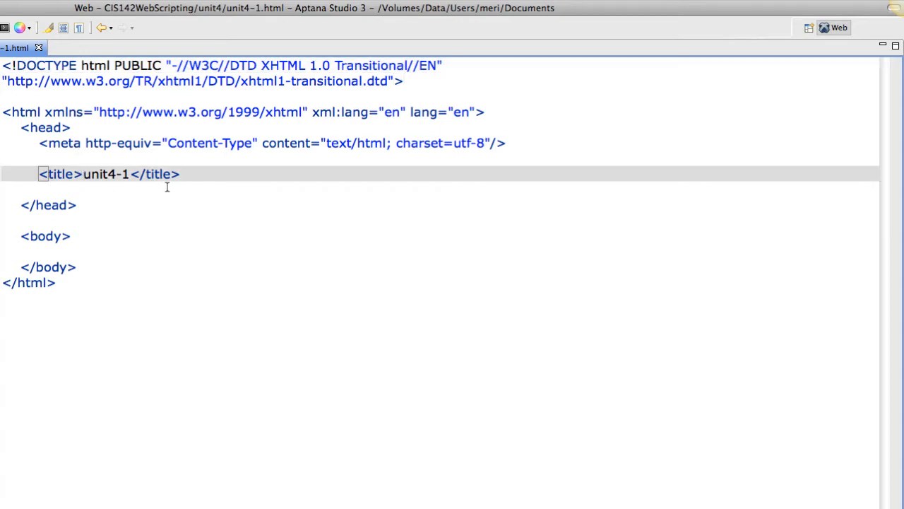
# Make the page title read "Meri's Unit 4-1".
pyautogui.write("Meri's")
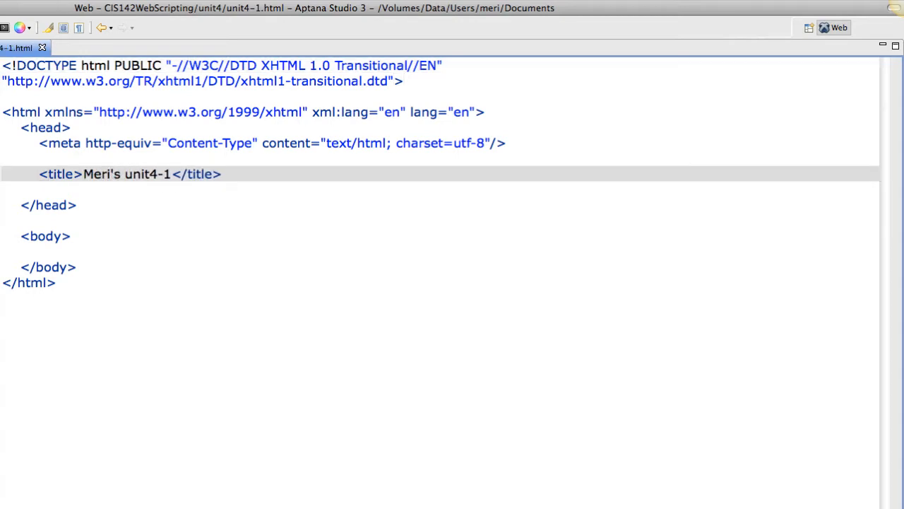
pyautogui.press('Backspace')
pyautogui.write('U')
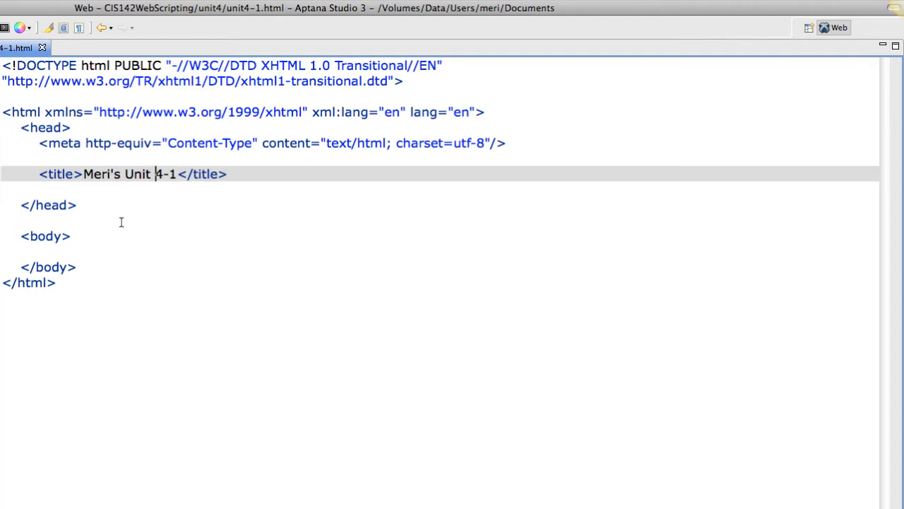
# Add an h1 heading "Meri Winchester" inside the page body.
pyautogui.click(71, 235)
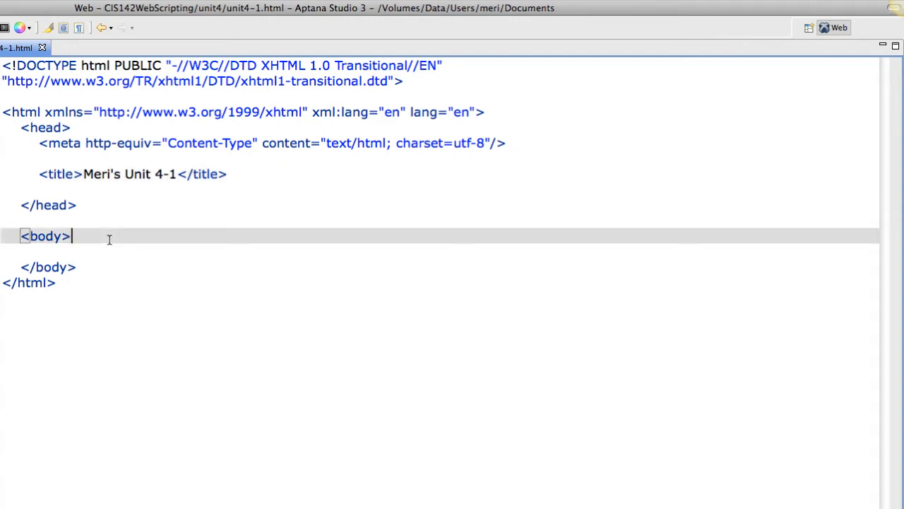
pyautogui.write('<H')
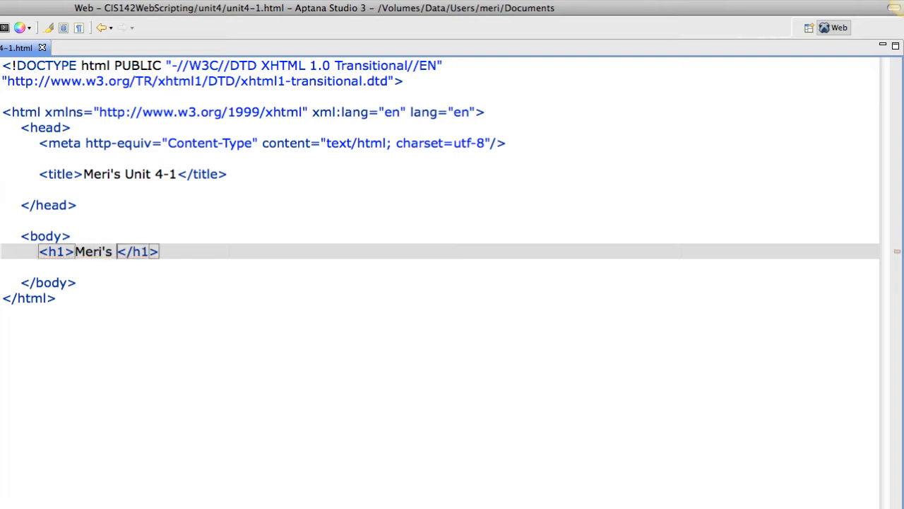
pyautogui.write('u')
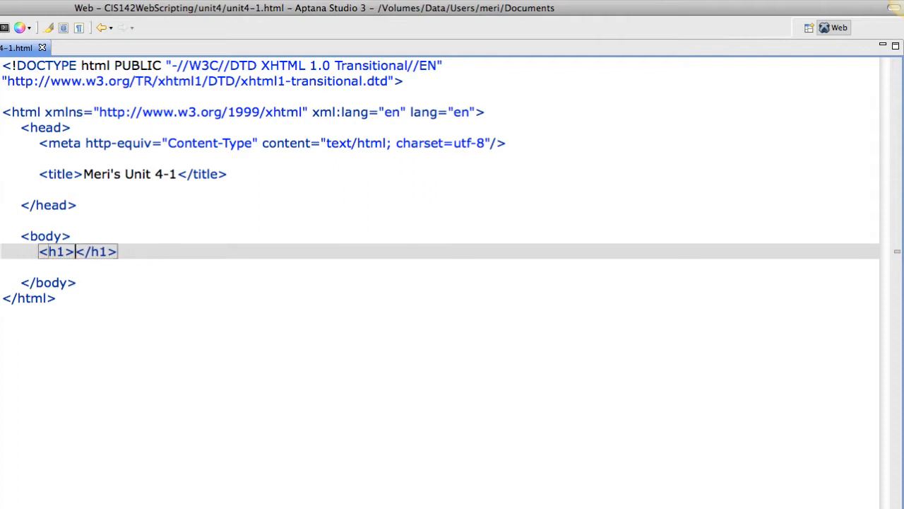
pyautogui.write('Meri Winche')
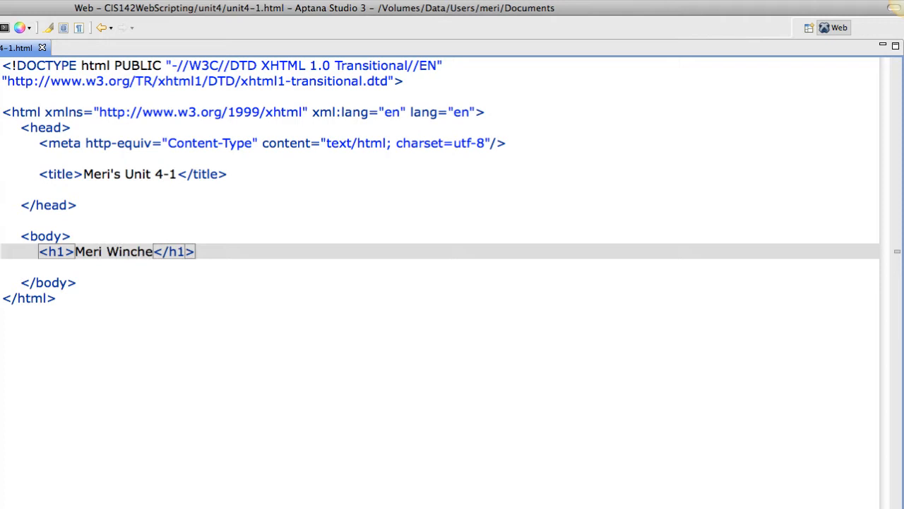
pyautogui.write('ster')
pyautogui.click(440, 267)
pyautogui.write('<p')
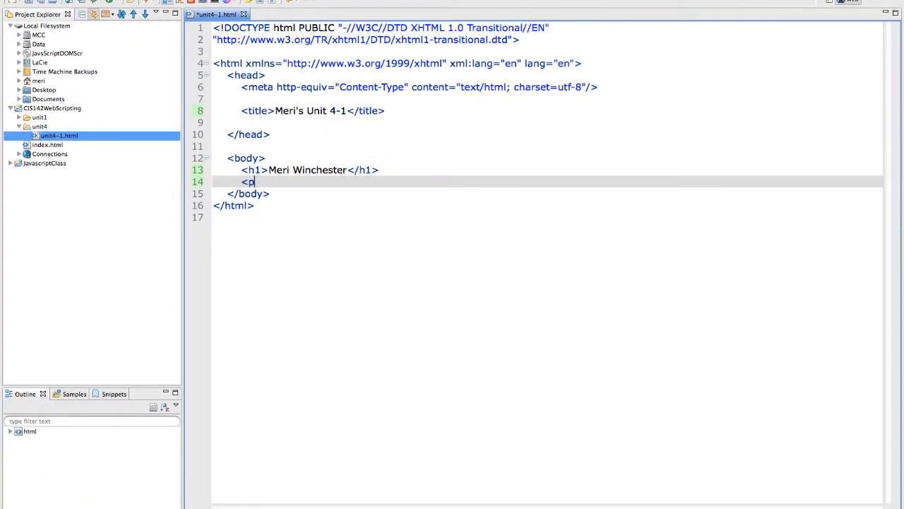
# Write the intro paragraph: Hi! my name is Meri, programming websites since 1997, the web has changed a lot.
pyautogui.write('></p>')
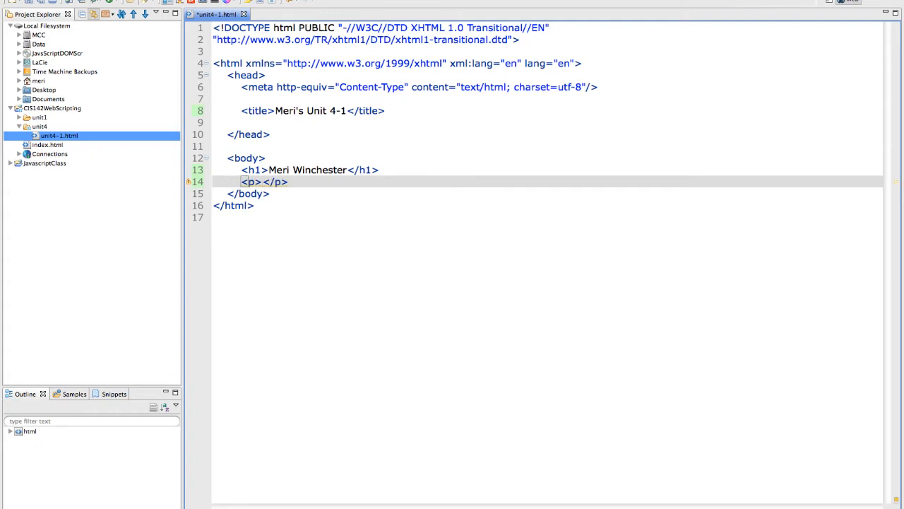
pyautogui.write('Hi')
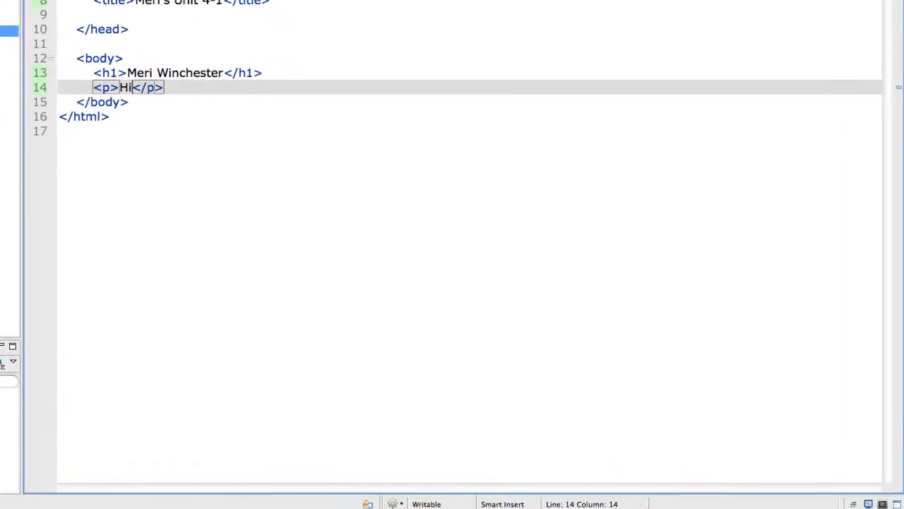
pyautogui.write('! my')
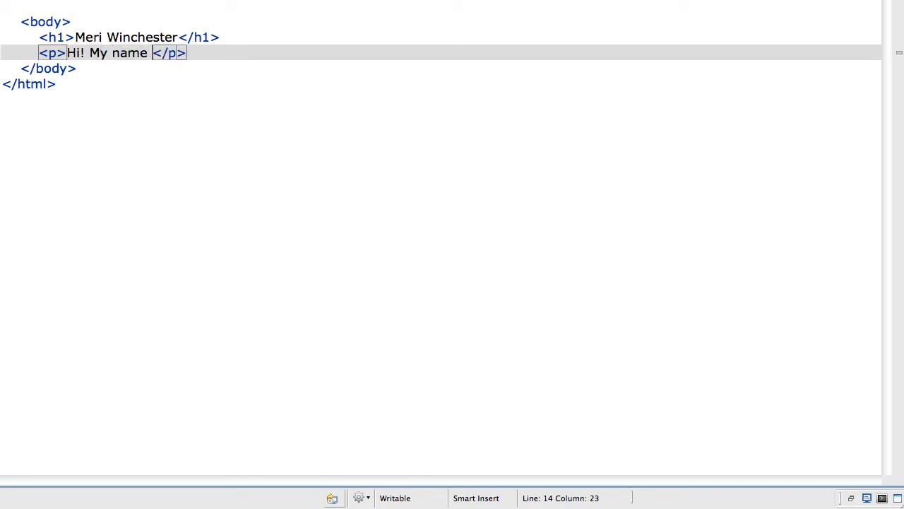
pyautogui.write('is Meri,')
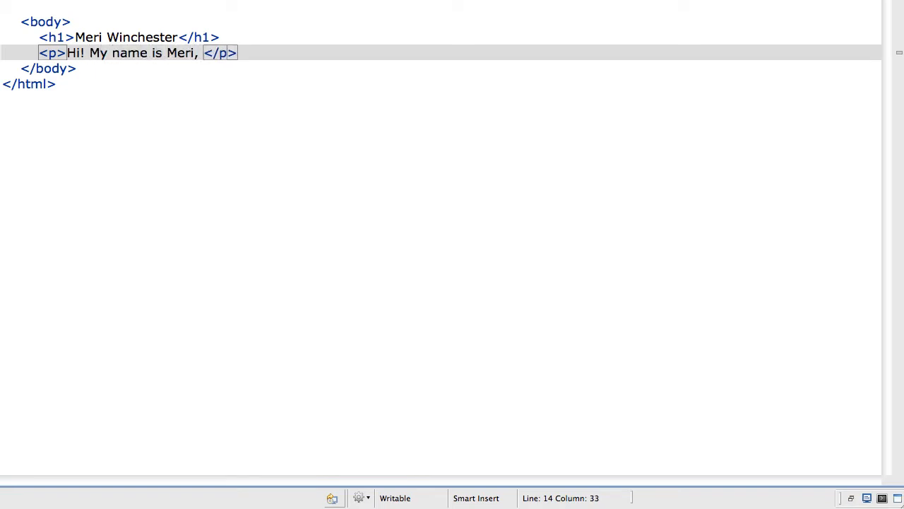
pyautogui.write('I have been pr')
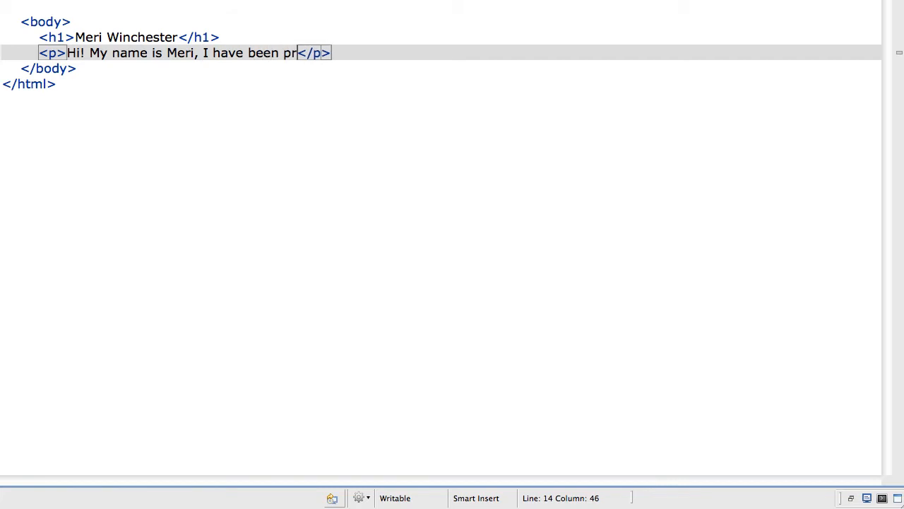
pyautogui.write('ogramming we')
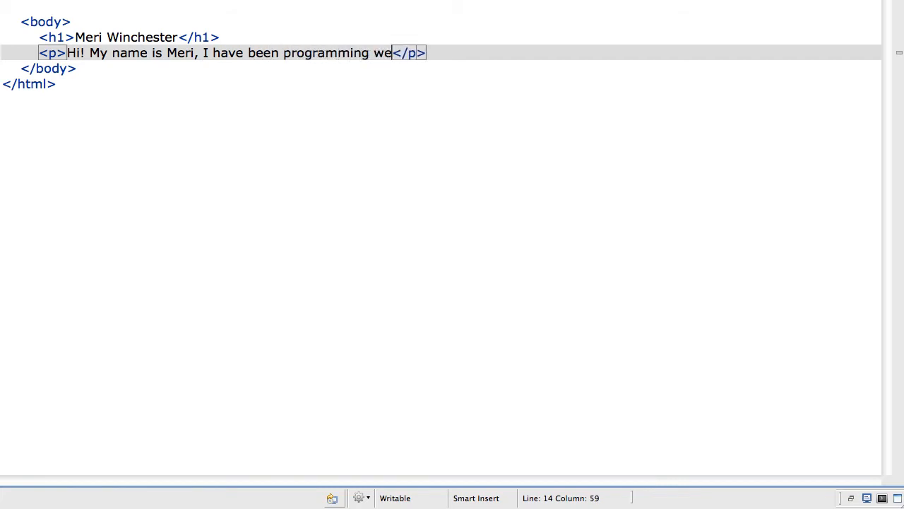
pyautogui.write('bsites si')
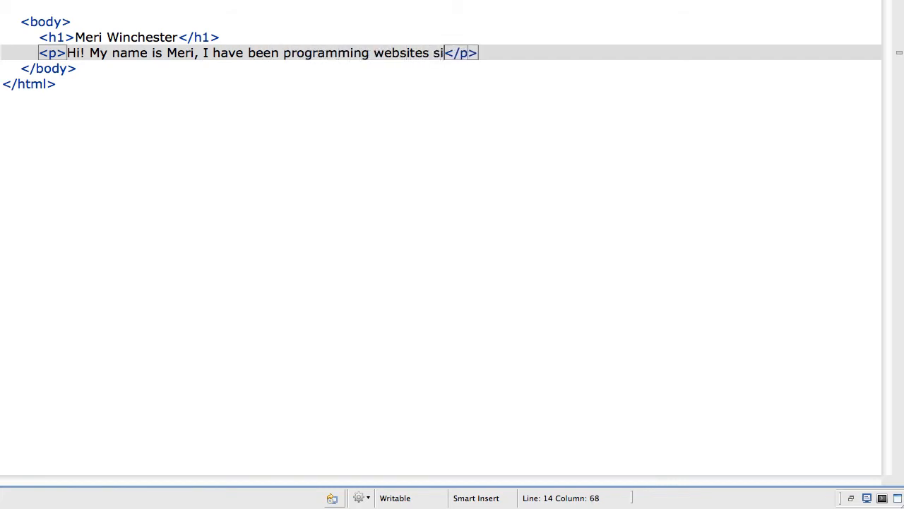
pyautogui.write('nce 1997')
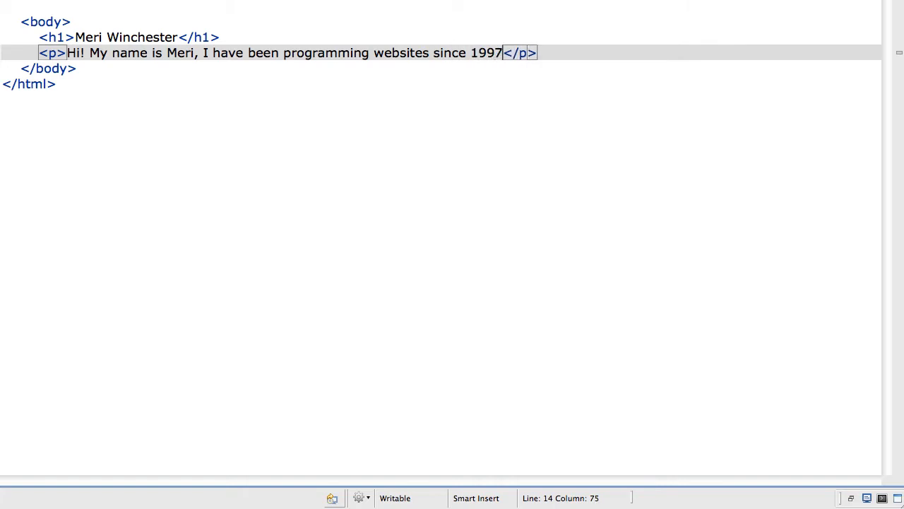
pyautogui.write('.')
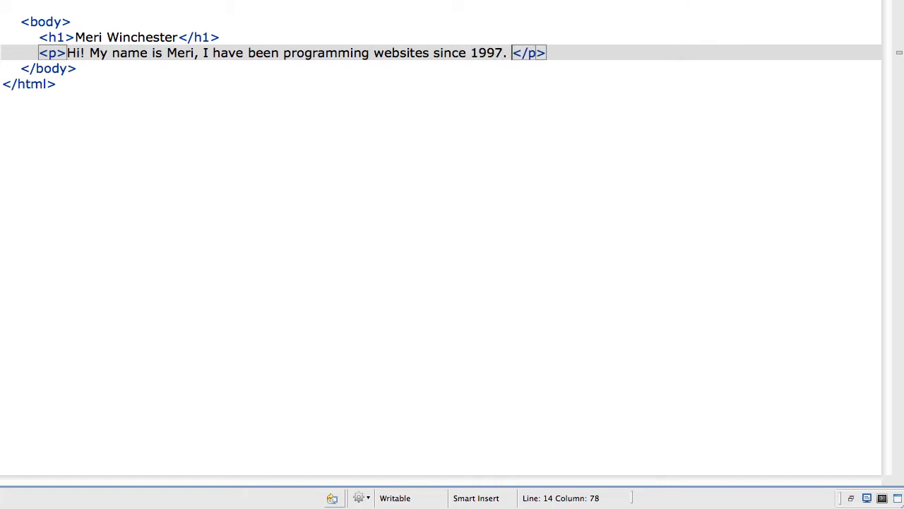
pyautogui.write('The web has')
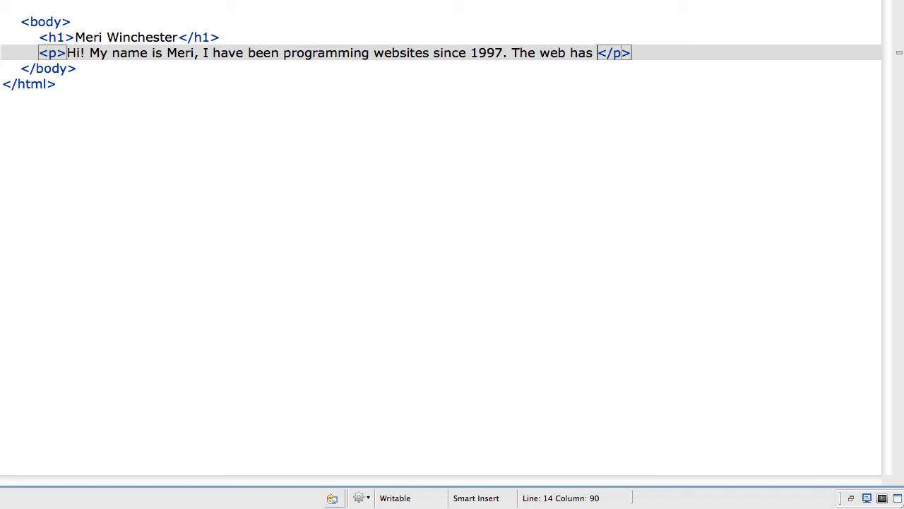
pyautogui.write('changed a lot')
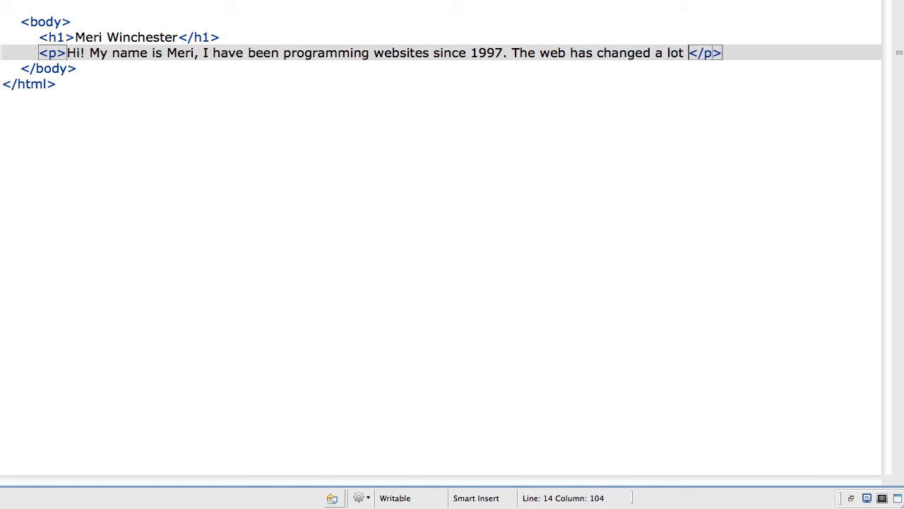
pyautogui.write('in this time.')
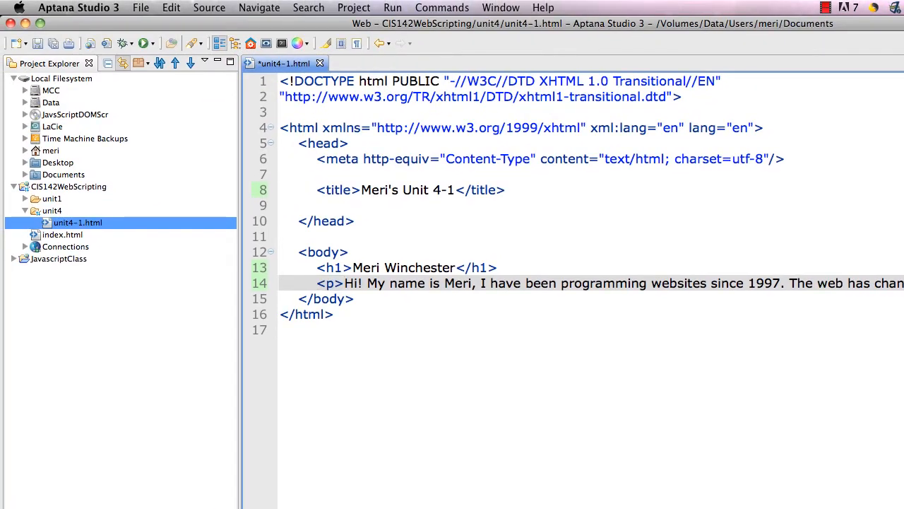
pyautogui.moveTo(49, 62)
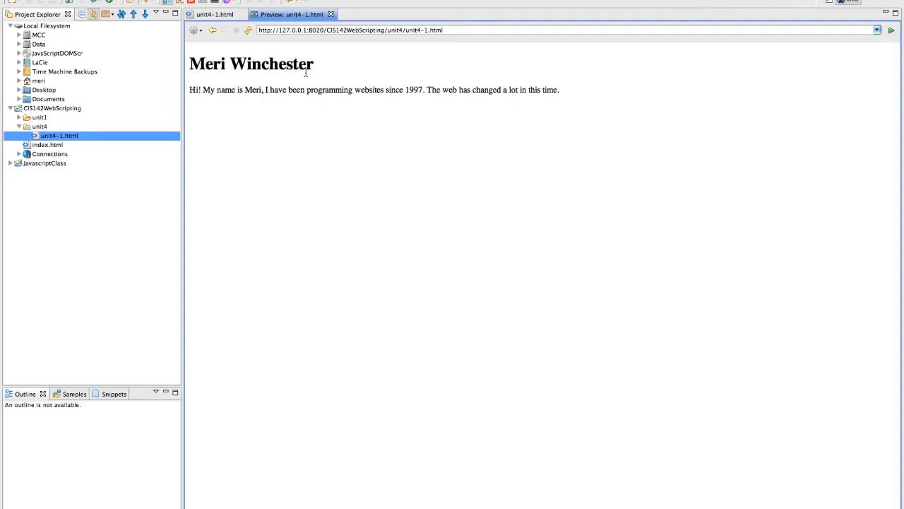
pyautogui.moveTo(294, 96)
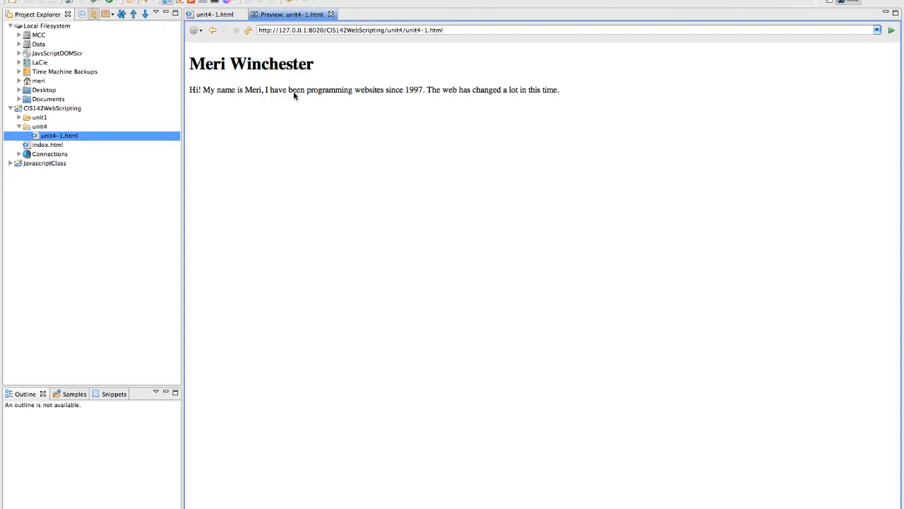
# Return from the preview to the source and wrap the paragraph after '1997.'.
pyautogui.click(215, 14)
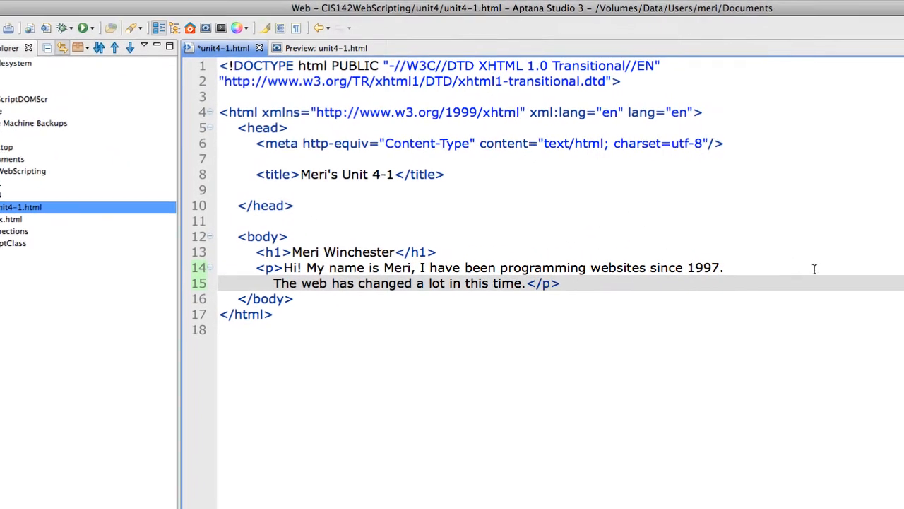
# Save the page and confirm the preview still renders the paragraph as one line.
pyautogui.click(274, 283)
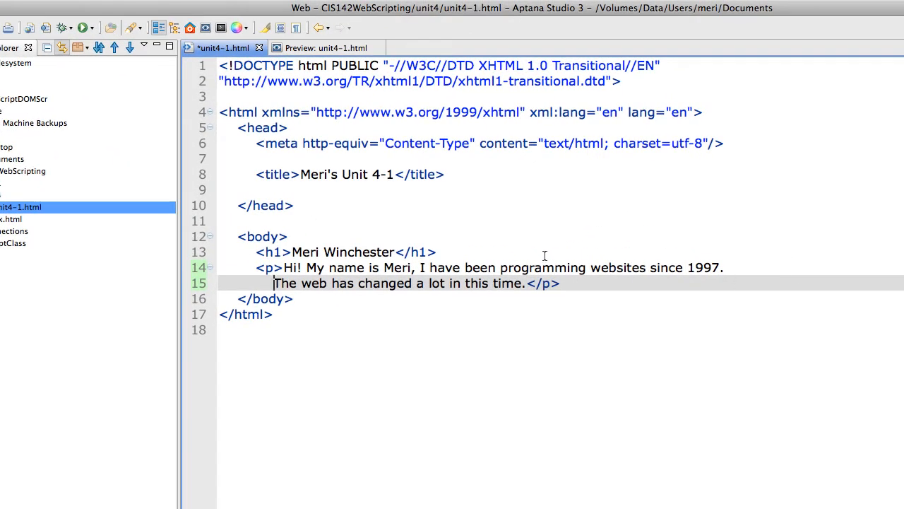
pyautogui.moveTo(684, 259)
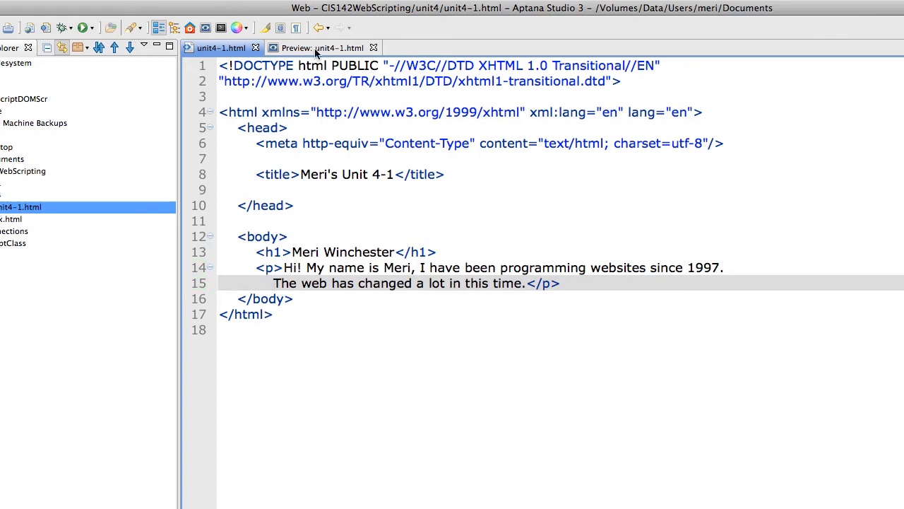
pyautogui.click(322, 48)
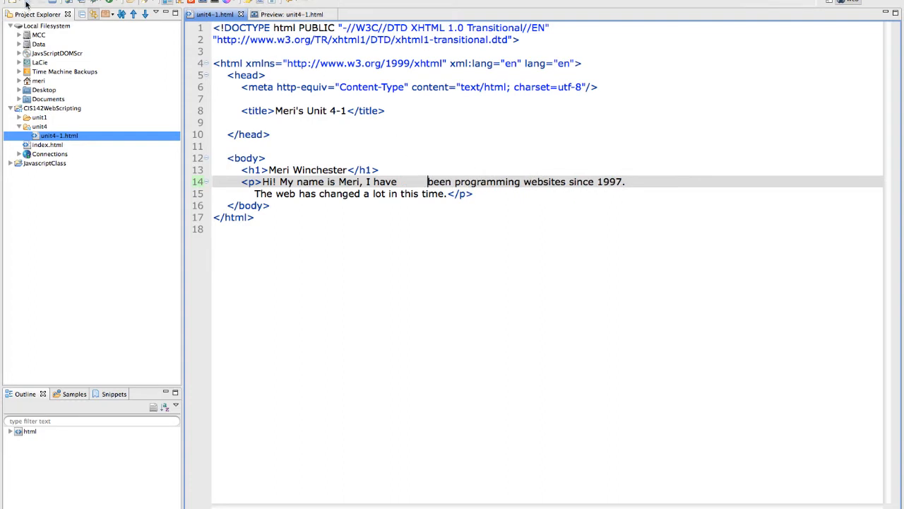
pyautogui.click(289, 14)
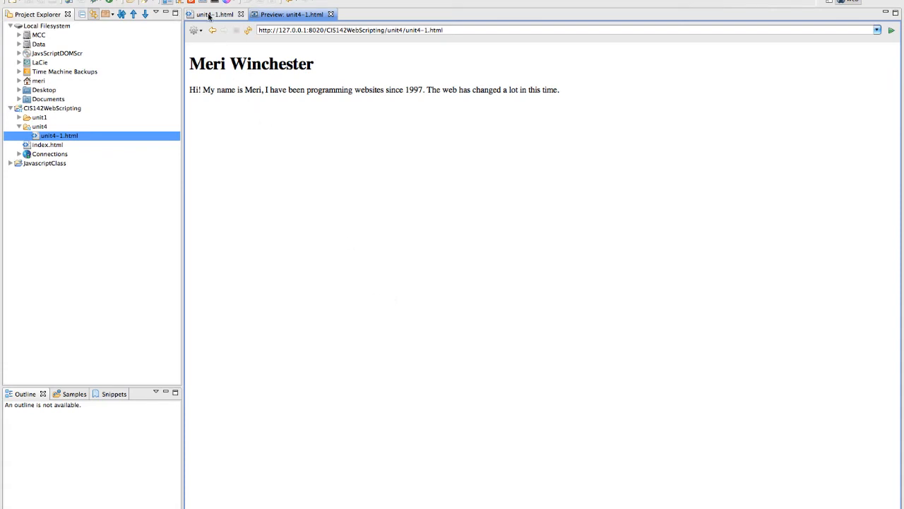
pyautogui.click(213, 14)
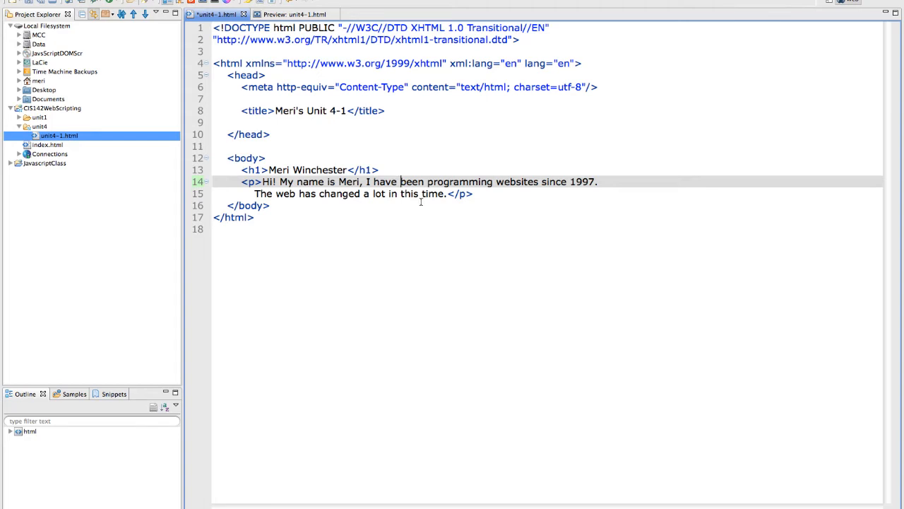
pyautogui.moveTo(364, 218)
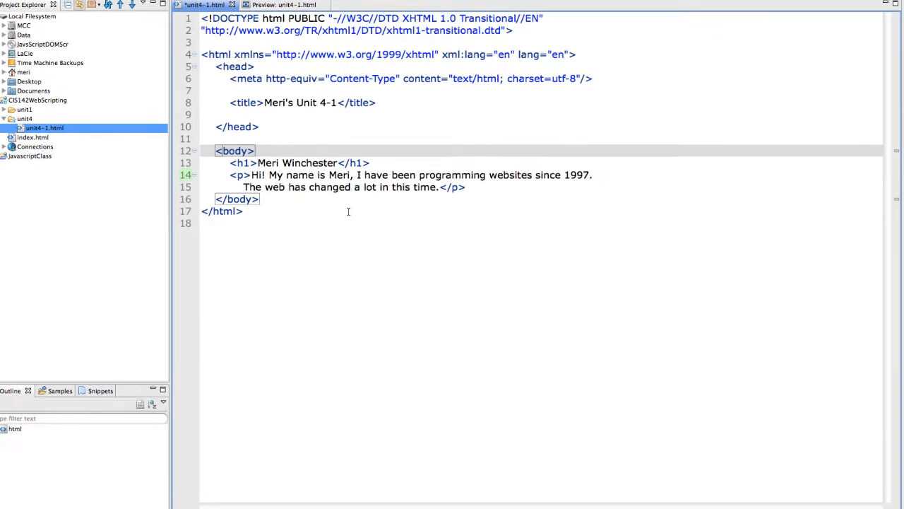
# Give the body an inline style background of #800080 and view the purple preview.
pyautogui.write('style =')
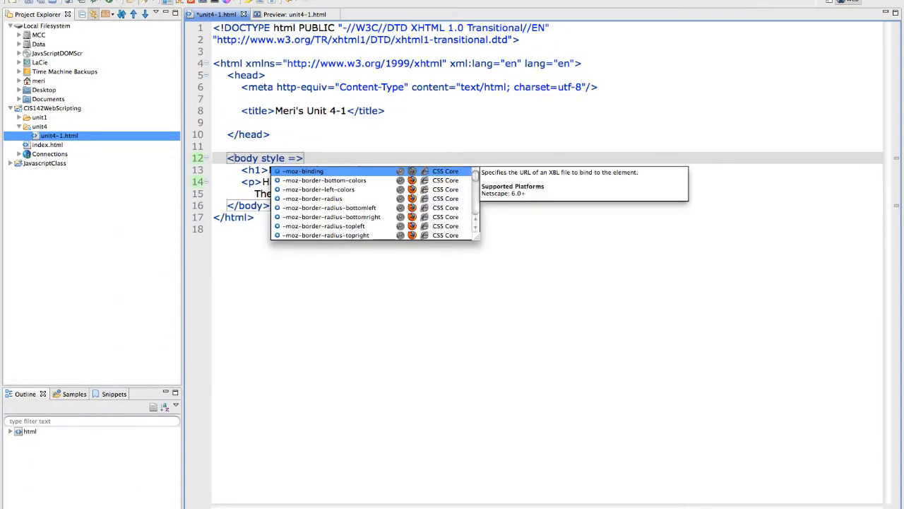
pyautogui.write('"')
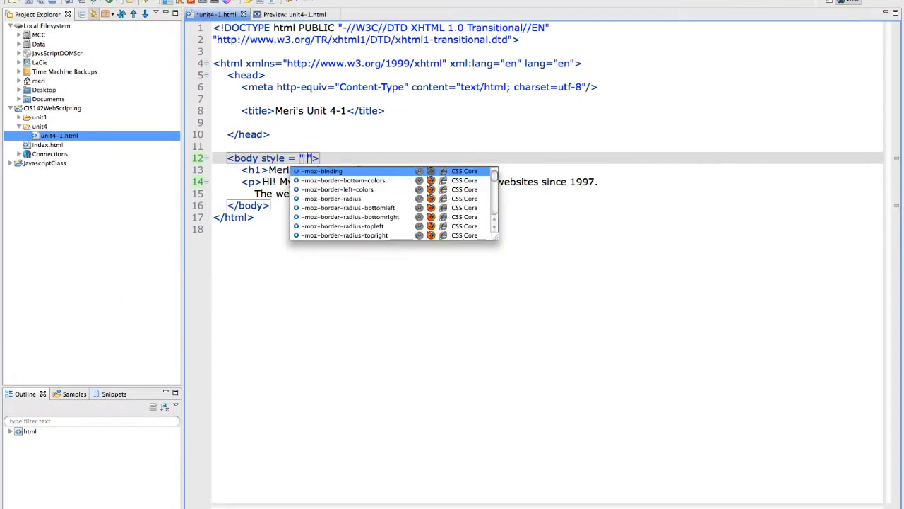
pyautogui.write('background:')
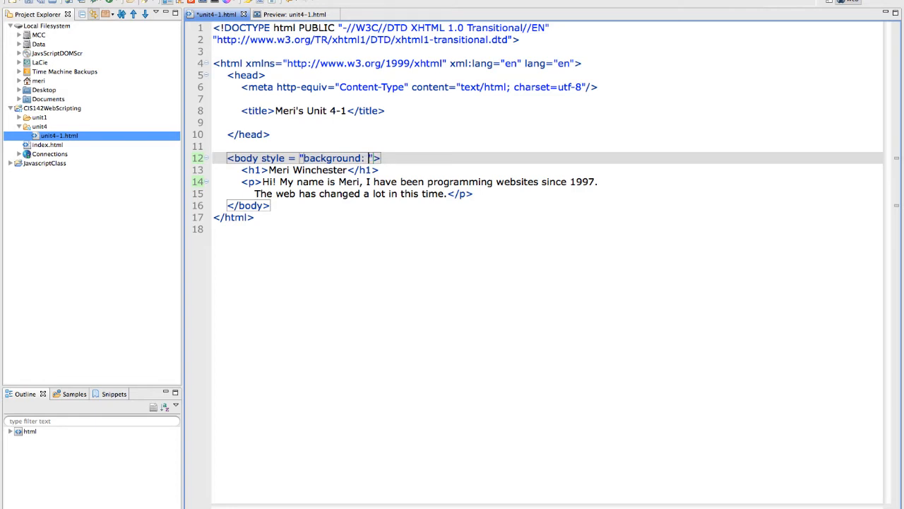
pyautogui.write('#')
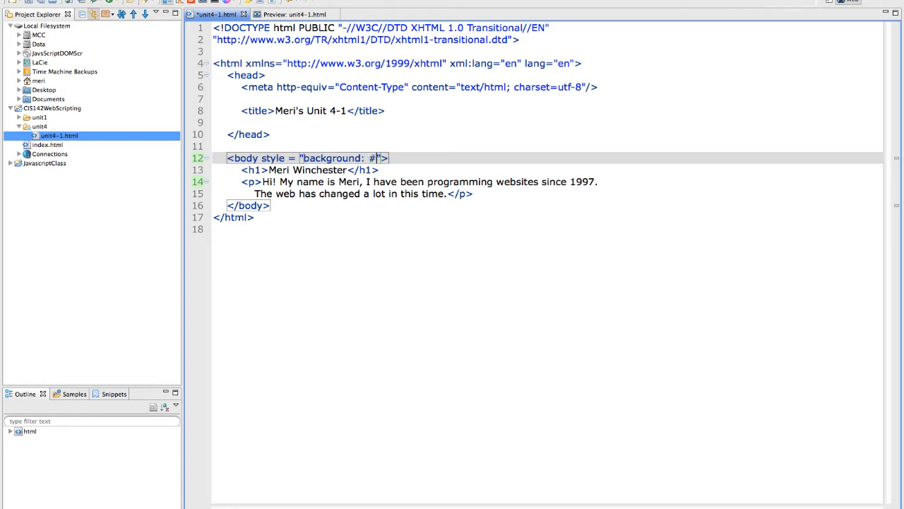
pyautogui.write('8')
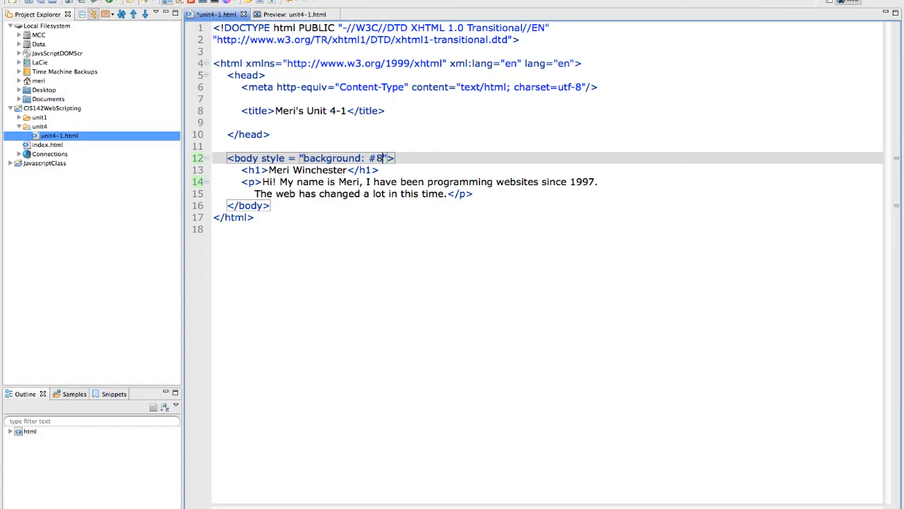
pyautogui.write('00080')
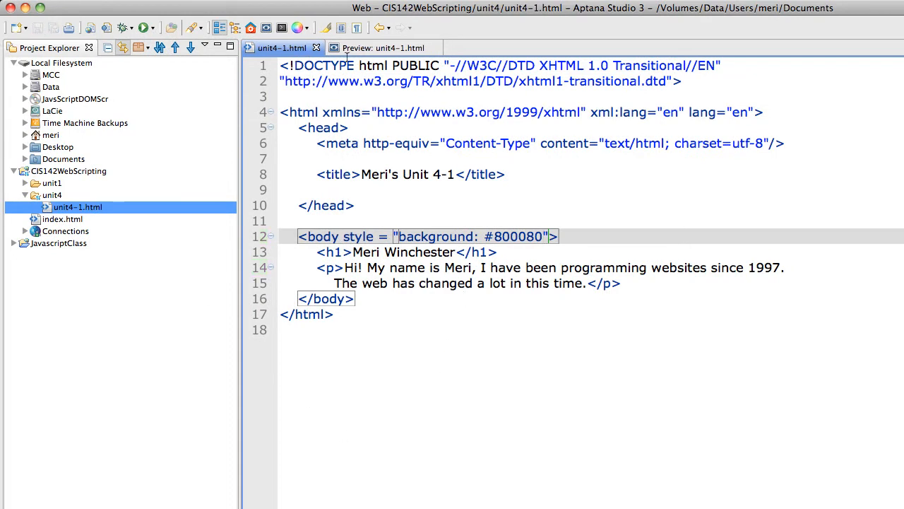
pyautogui.click(380, 48)
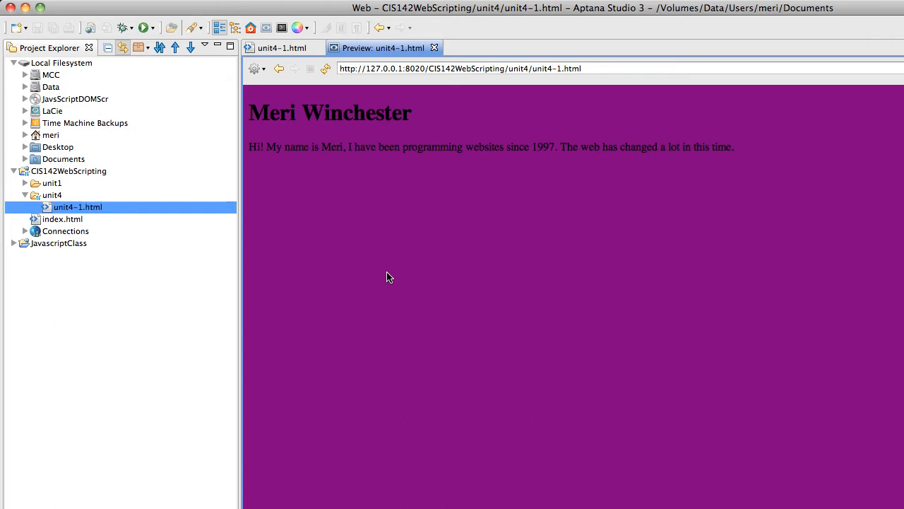
pyautogui.moveTo(338, 186)
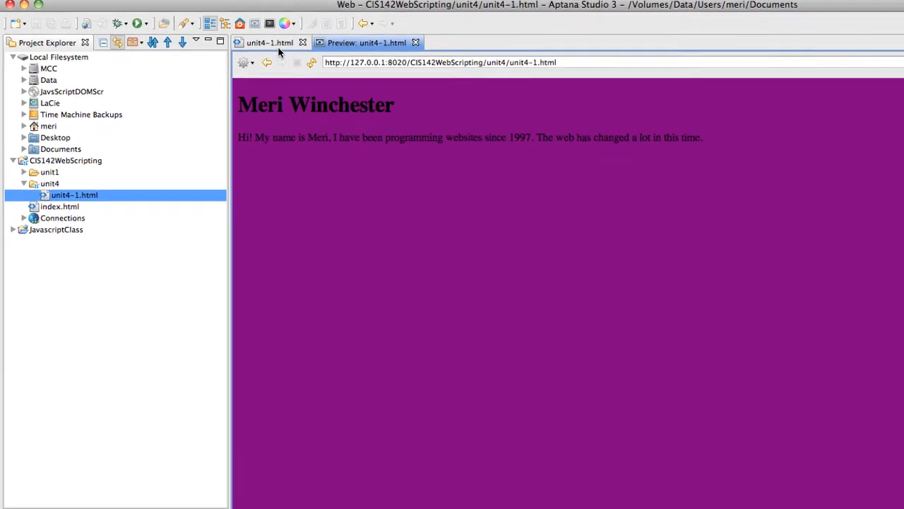
# Return from the purple preview to the unit4-1.html source.
pyautogui.click(269, 42)
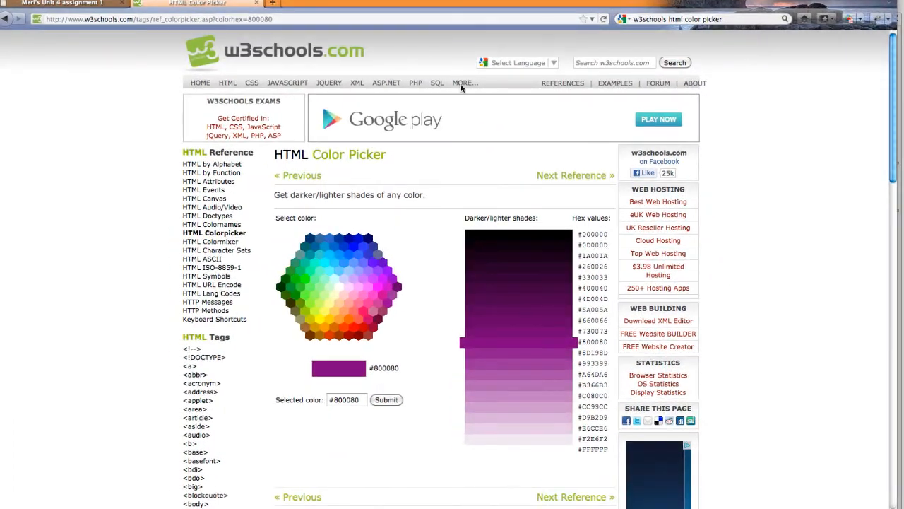
pyautogui.moveTo(394, 282)
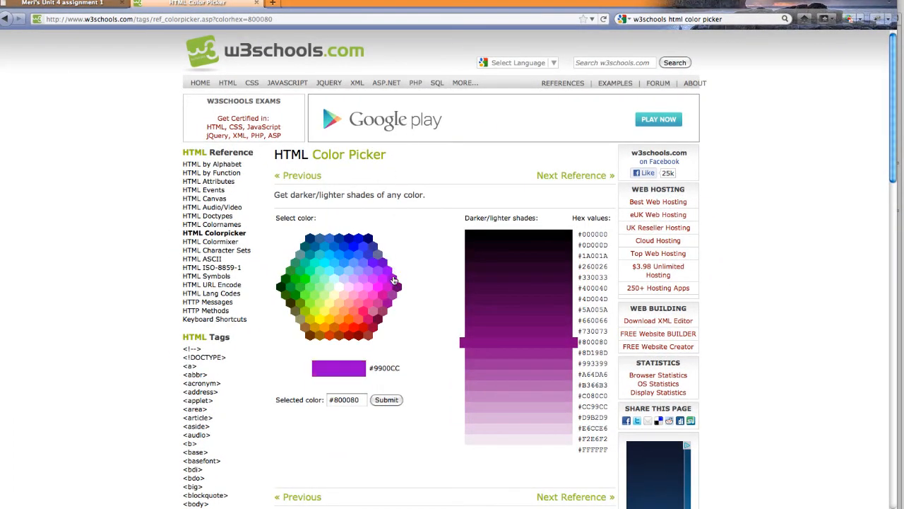
# Pick the pale pink shade #FFD6EB in the colour picker and copy its hex value.
pyautogui.click(359, 288)
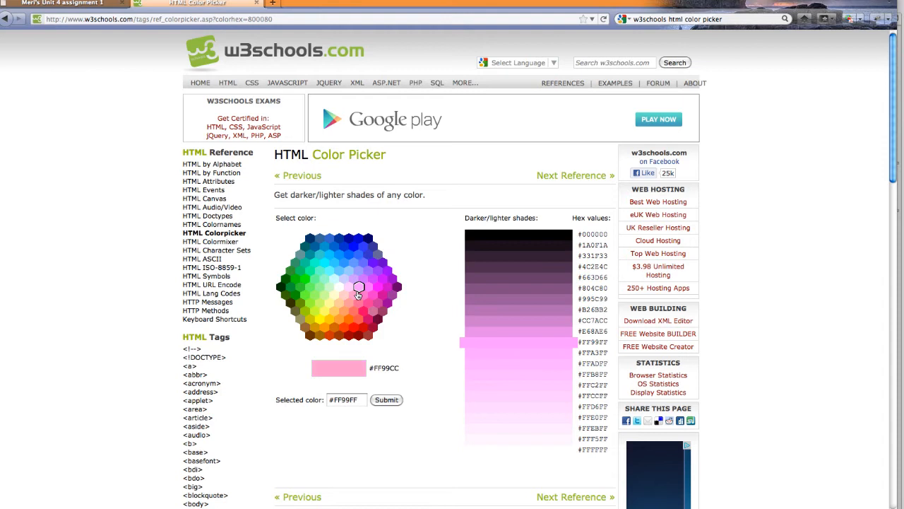
pyautogui.click(353, 295)
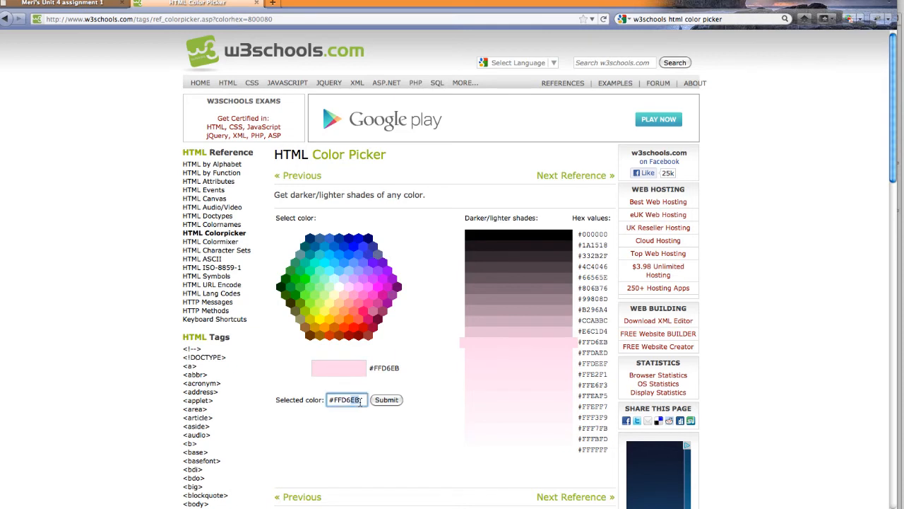
pyautogui.rightClick(346, 399)
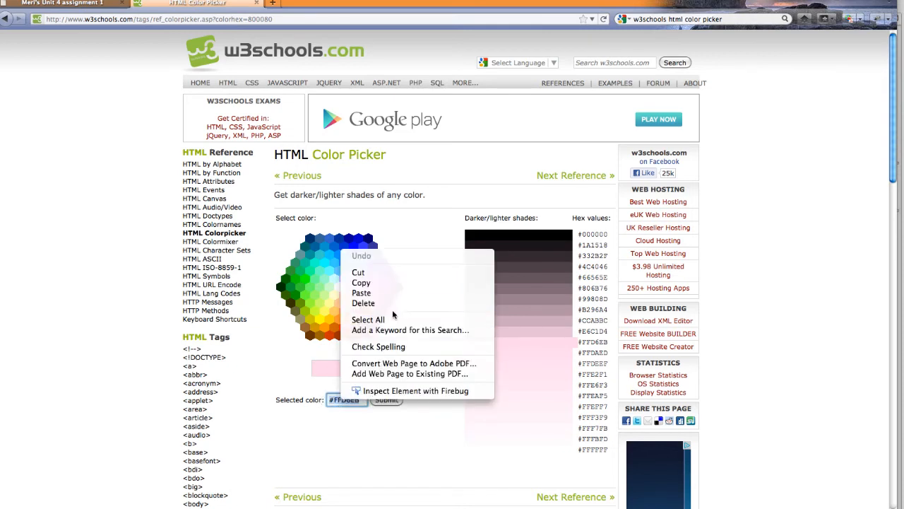
pyautogui.click(393, 154)
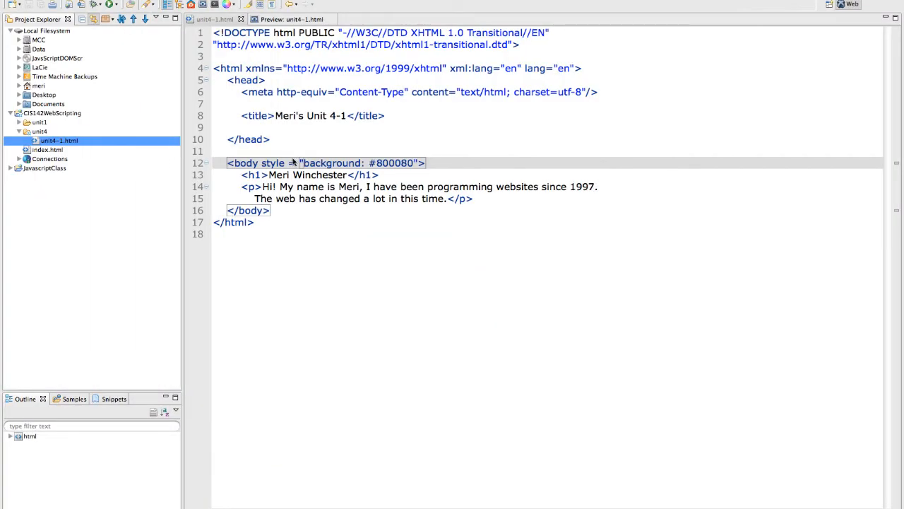
# Replace the body background 800080 with the pasted pink #FFD6EB and save the page.
pyautogui.doubleClick(396, 163)
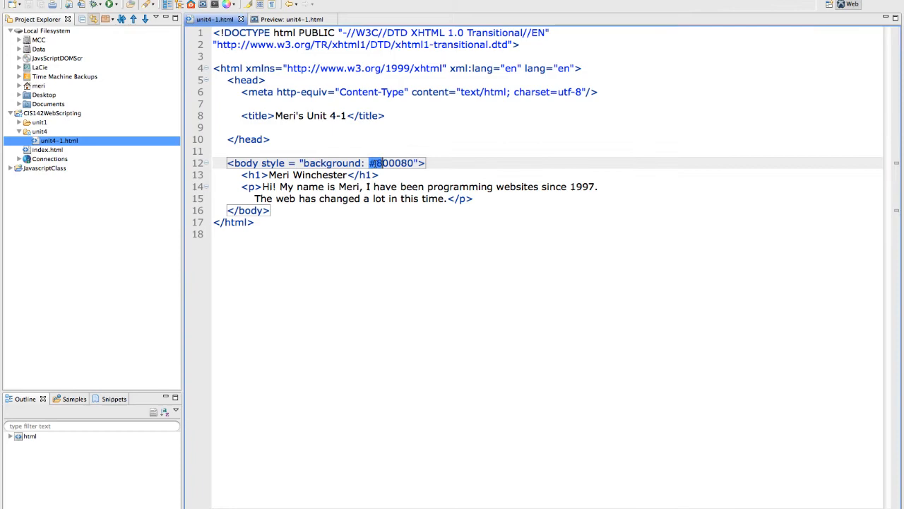
pyautogui.rightClick(396, 162)
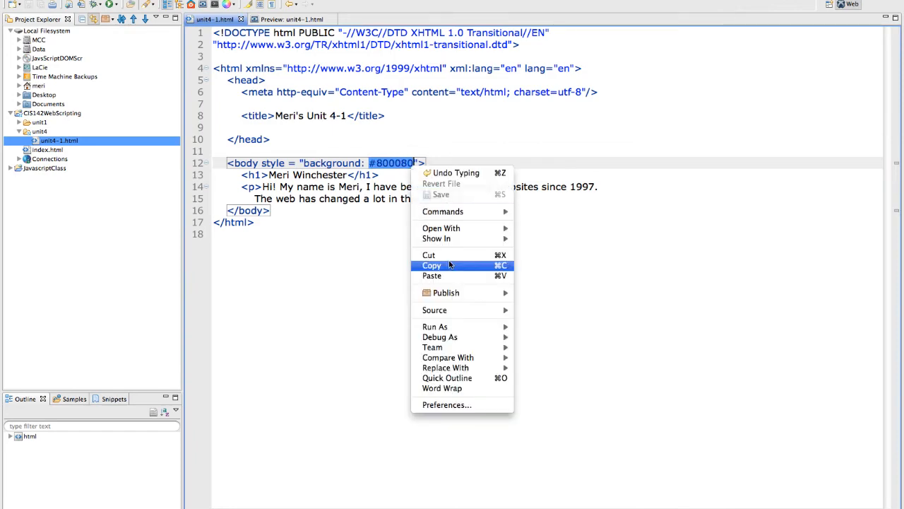
pyautogui.click(432, 275)
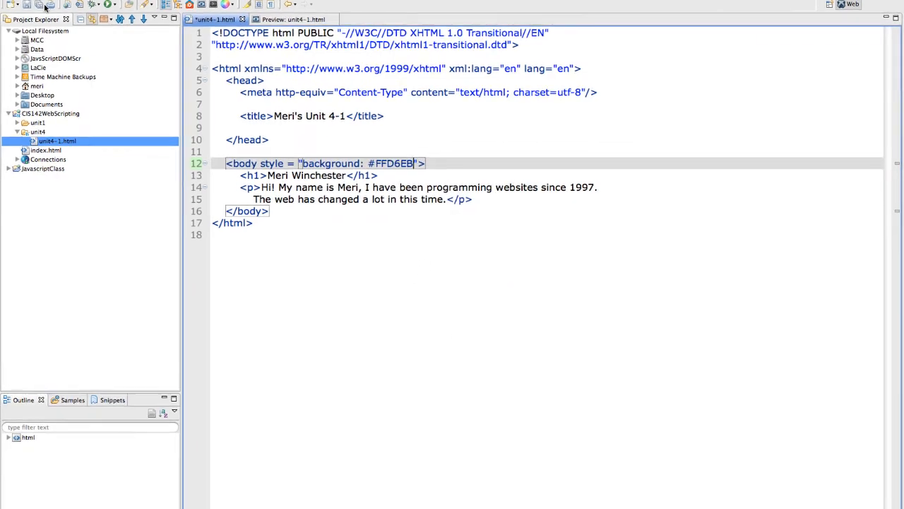
pyautogui.click(290, 20)
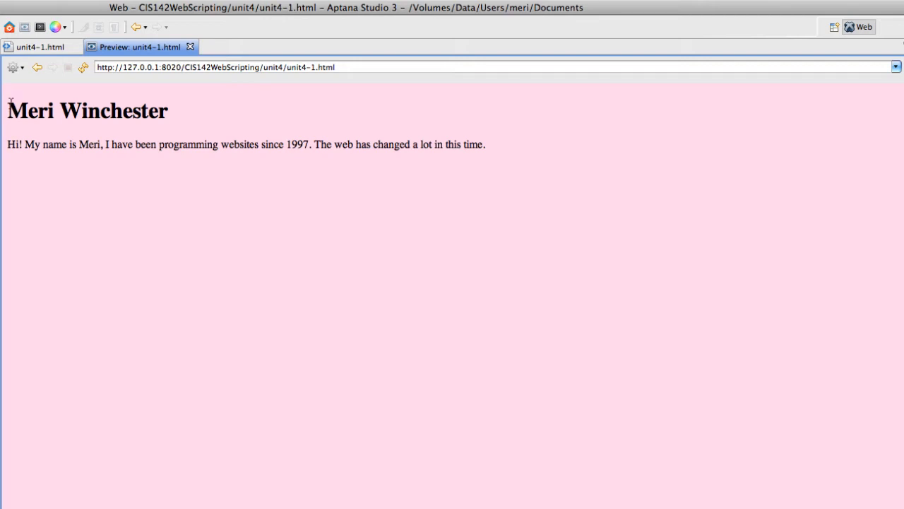
pyautogui.moveTo(88, 116)
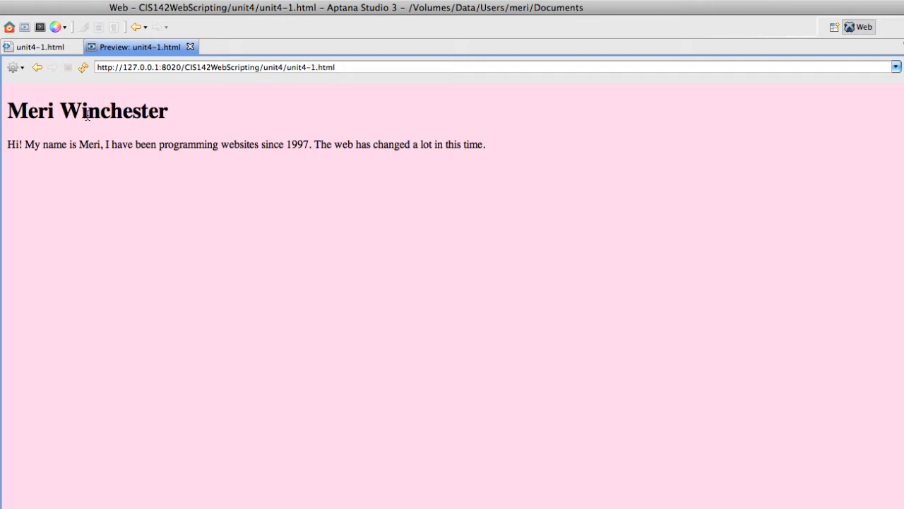
pyautogui.moveTo(139, 91)
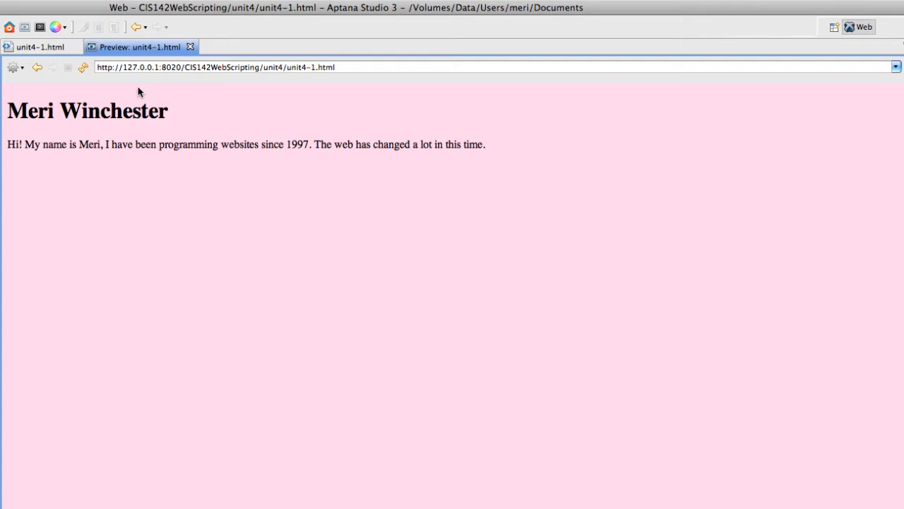
pyautogui.moveTo(80, 148)
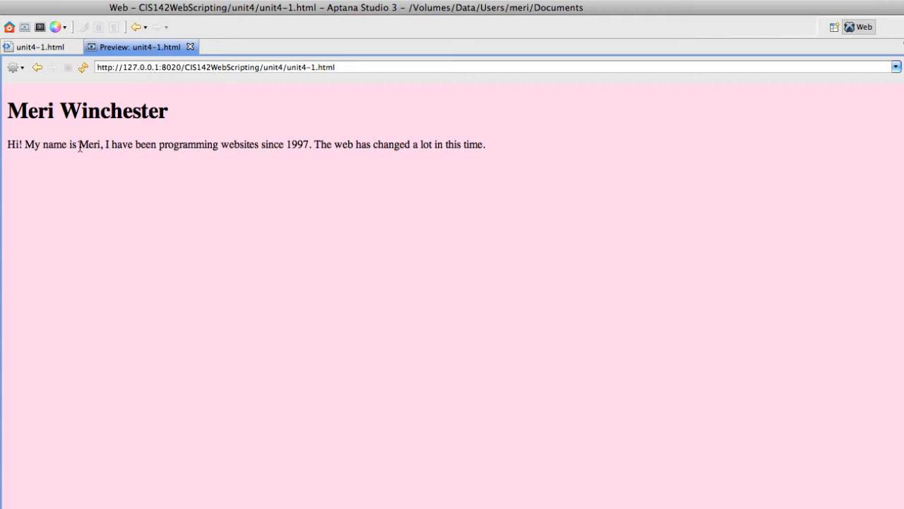
pyautogui.moveTo(223, 144)
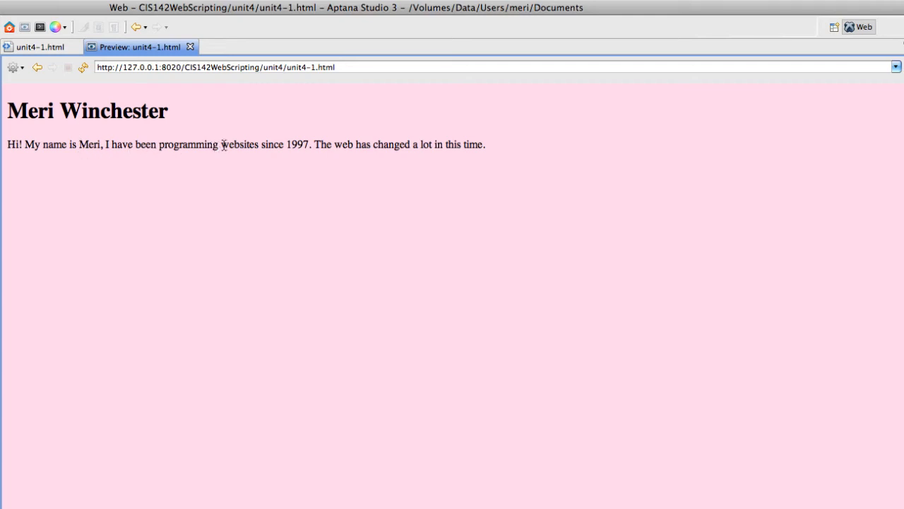
pyautogui.moveTo(167, 133)
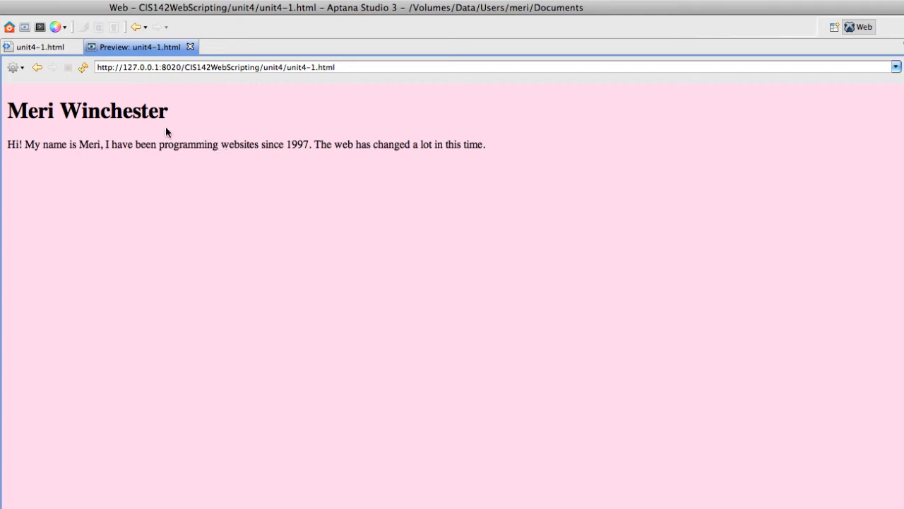
pyautogui.moveTo(50, 47)
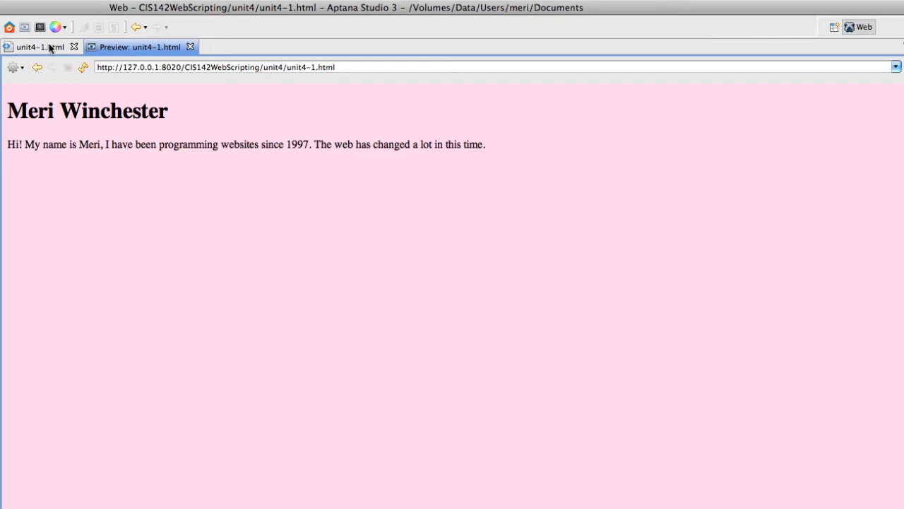
# Return from the preview to the unit4-1.html source code.
pyautogui.click(36, 46)
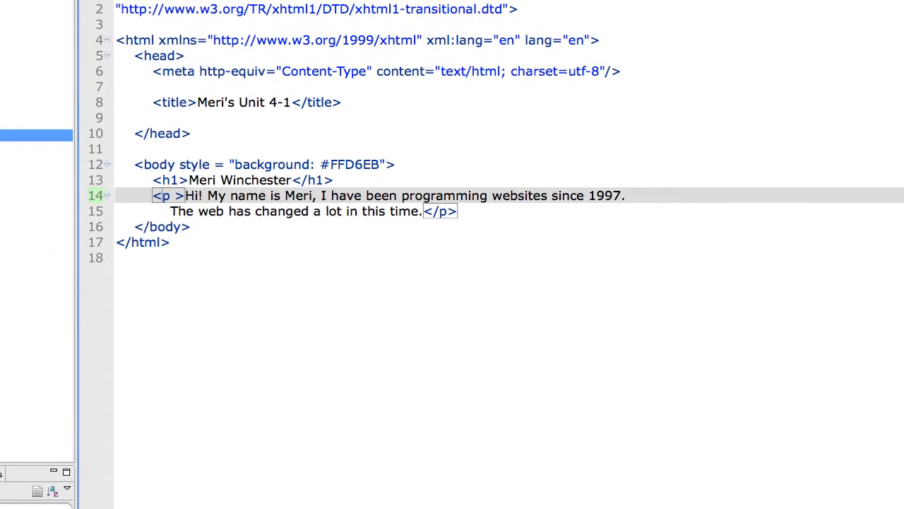
# Add style="font-family: sans-serif" inline on the paragraph tag.
pyautogui.write('style = "')
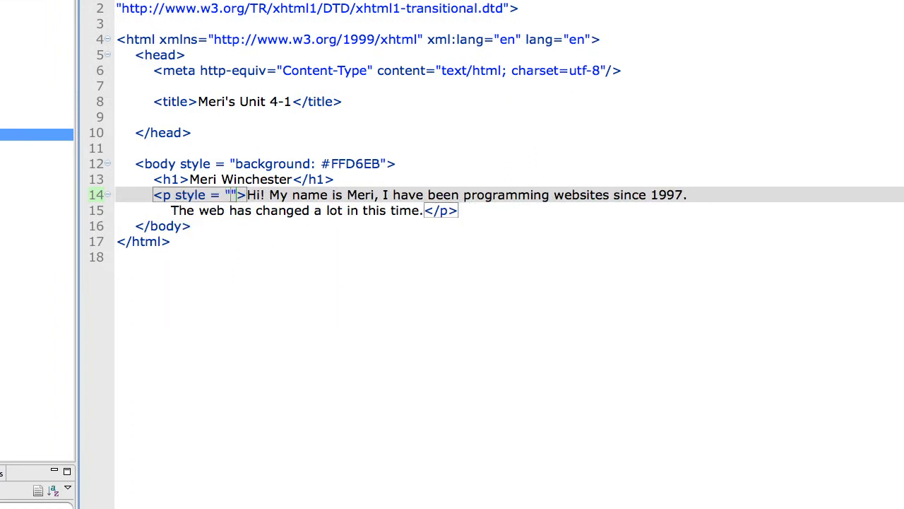
pyautogui.write('font-family:')
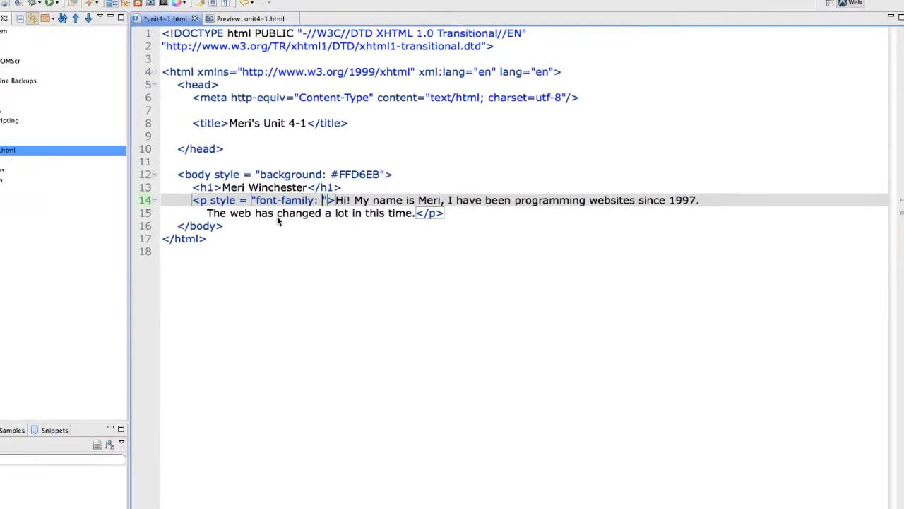
pyautogui.write('sans-serif')
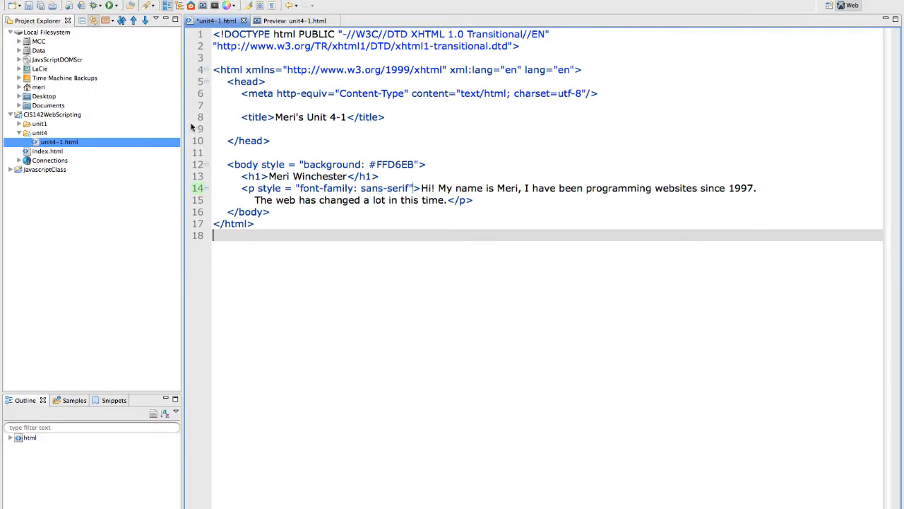
pyautogui.moveTo(42, 13)
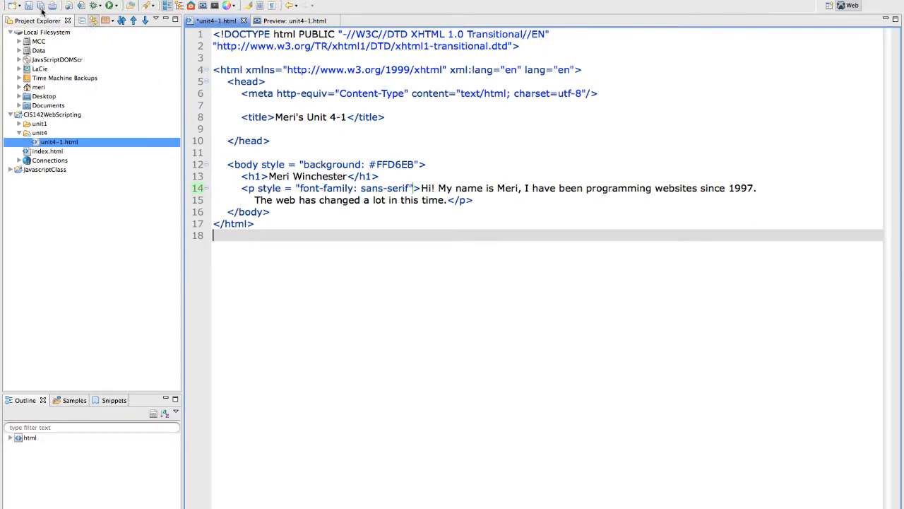
pyautogui.click(290, 19)
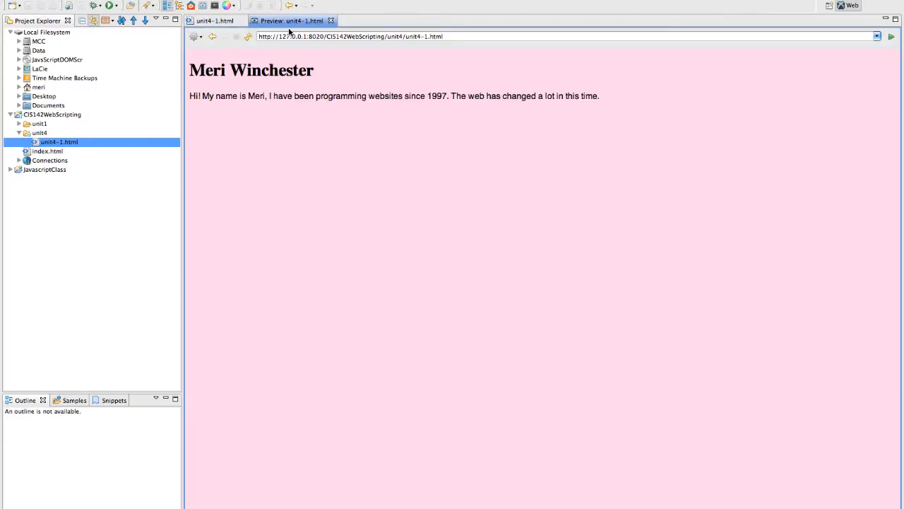
pyautogui.moveTo(560, 112)
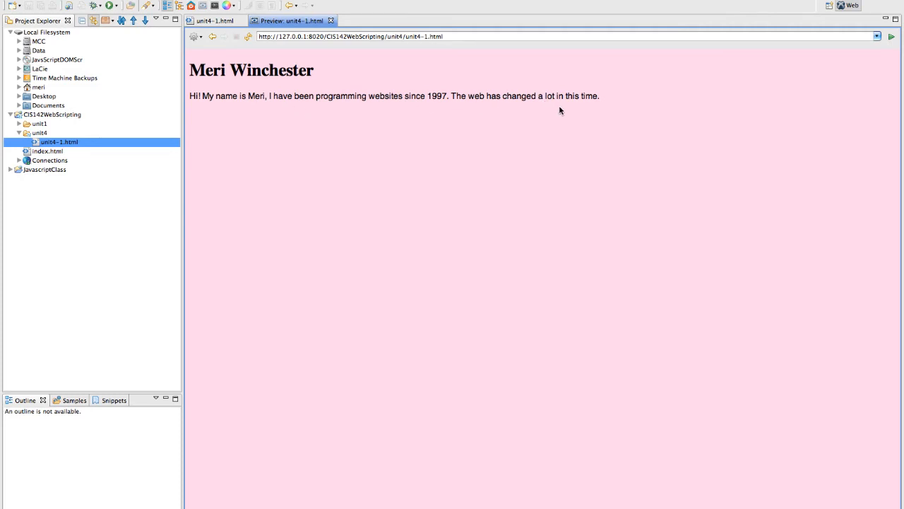
pyautogui.click(212, 20)
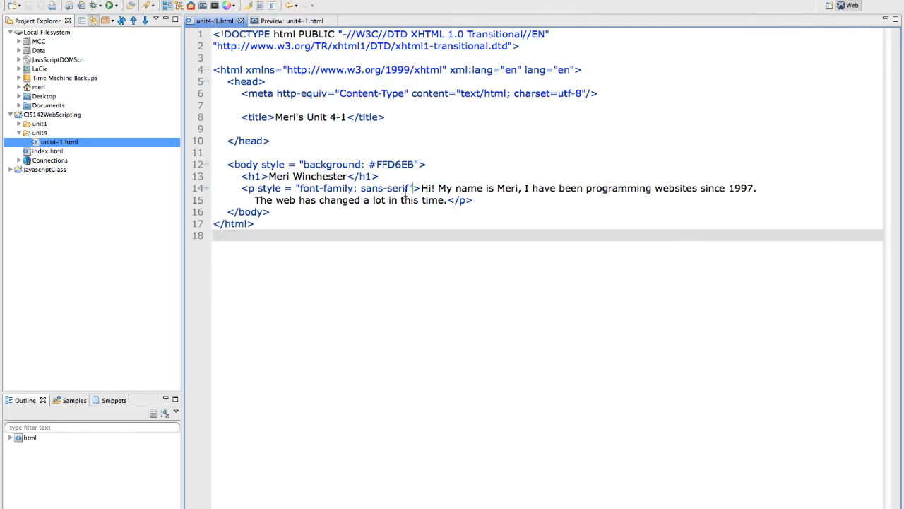
# Copy font-family: sans-serif from the paragraph into the body style after #FFD6EB.
pyautogui.doubleClick(354, 188)
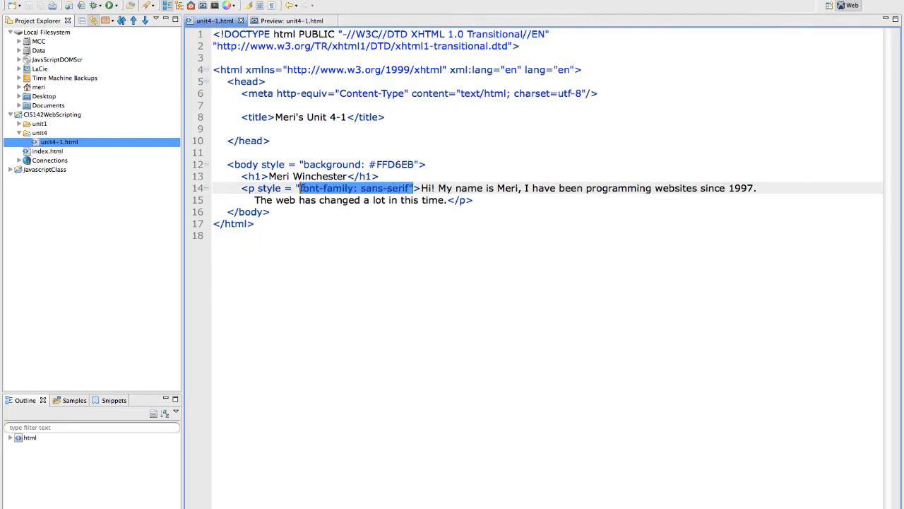
pyautogui.rightClick(269, 188)
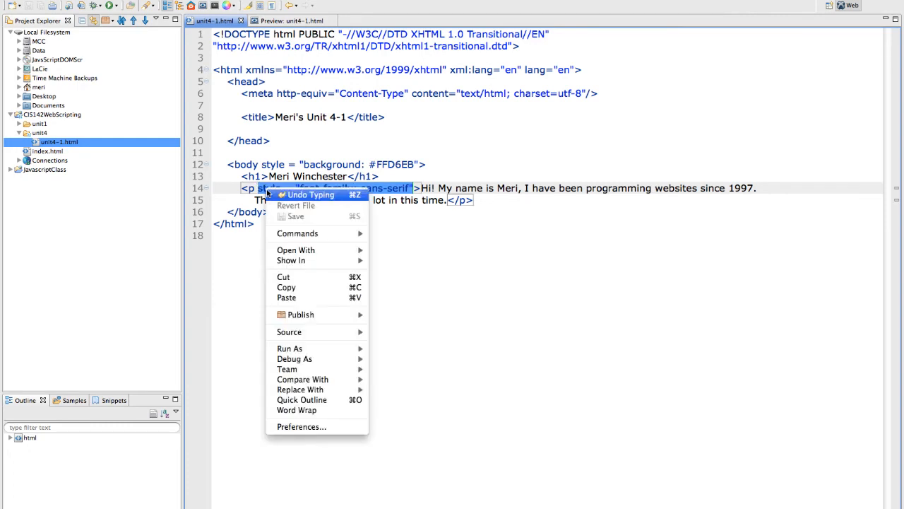
pyautogui.click(289, 153)
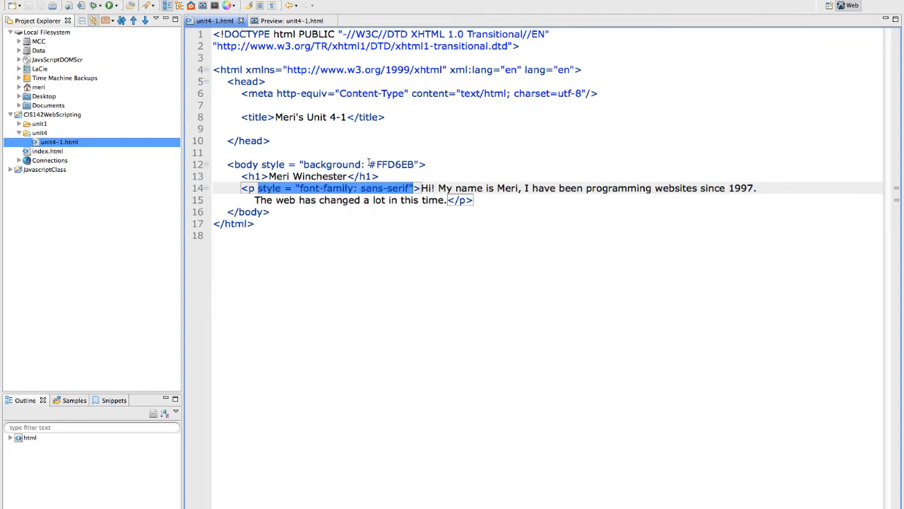
pyautogui.click(318, 175)
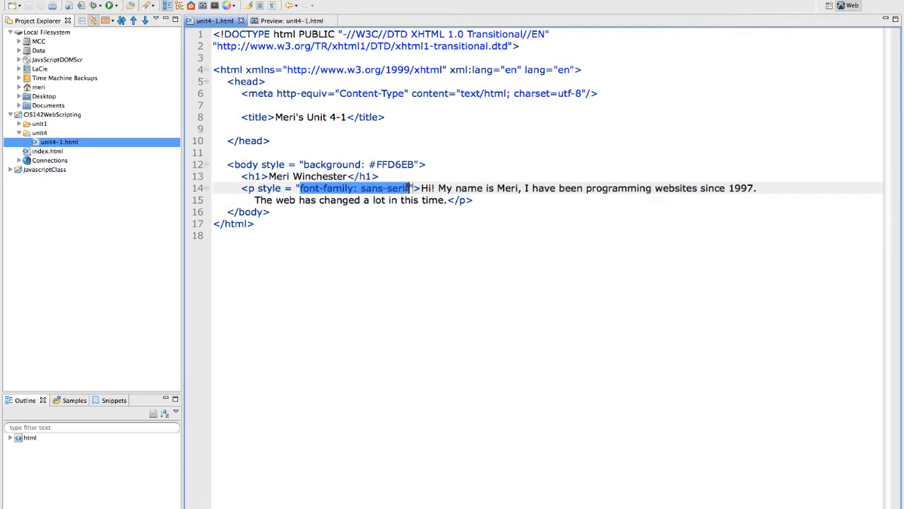
pyautogui.rightClick(360, 188)
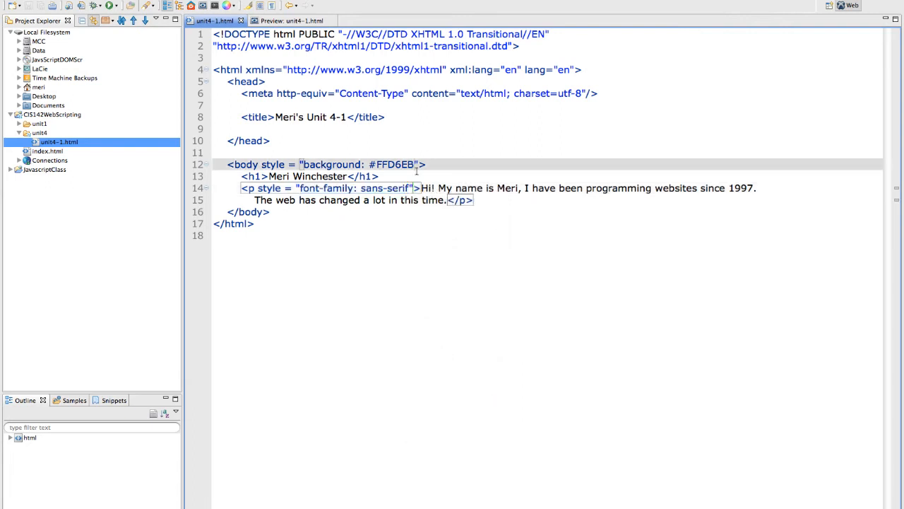
pyautogui.write('font-family: sans-serif')
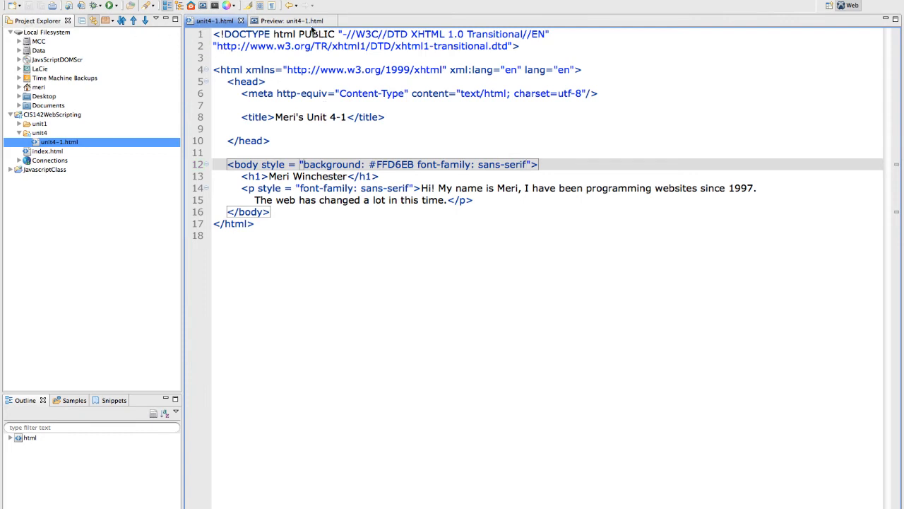
# Check the preview briefly and return to the unit4-1.html source.
pyautogui.click(288, 20)
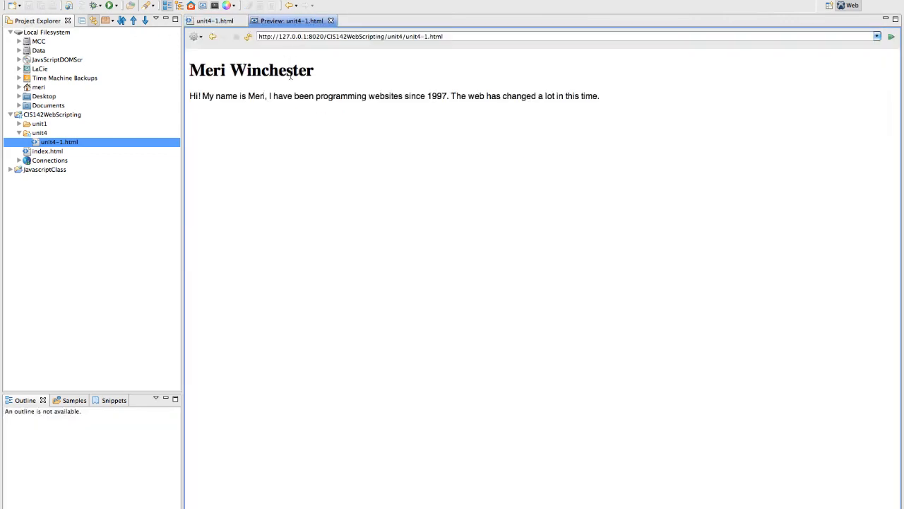
pyautogui.click(212, 20)
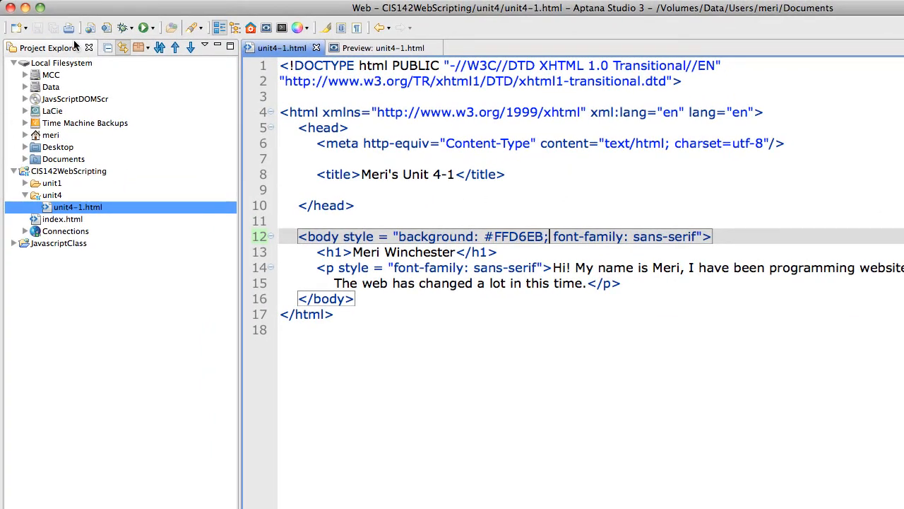
# Preview unit4-1.html rendered in sans-serif on the pink background.
pyautogui.click(384, 48)
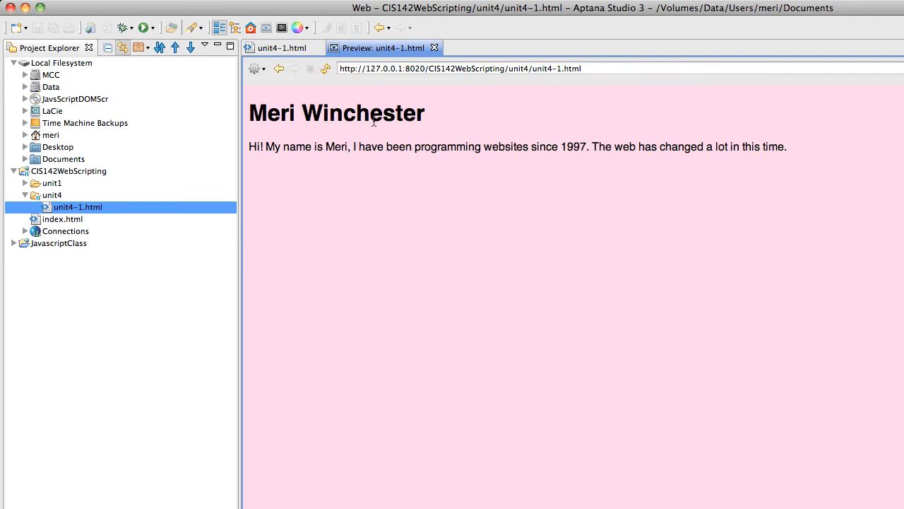
pyautogui.moveTo(271, 208)
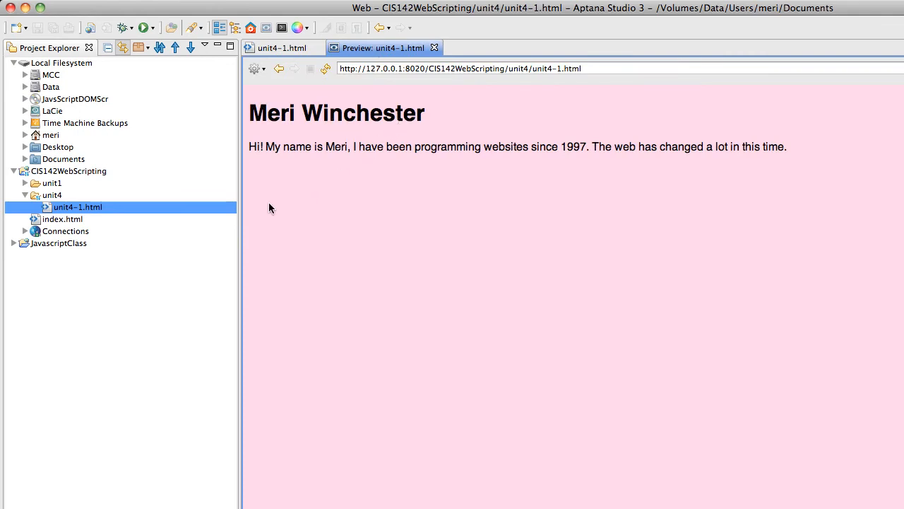
pyautogui.moveTo(279, 184)
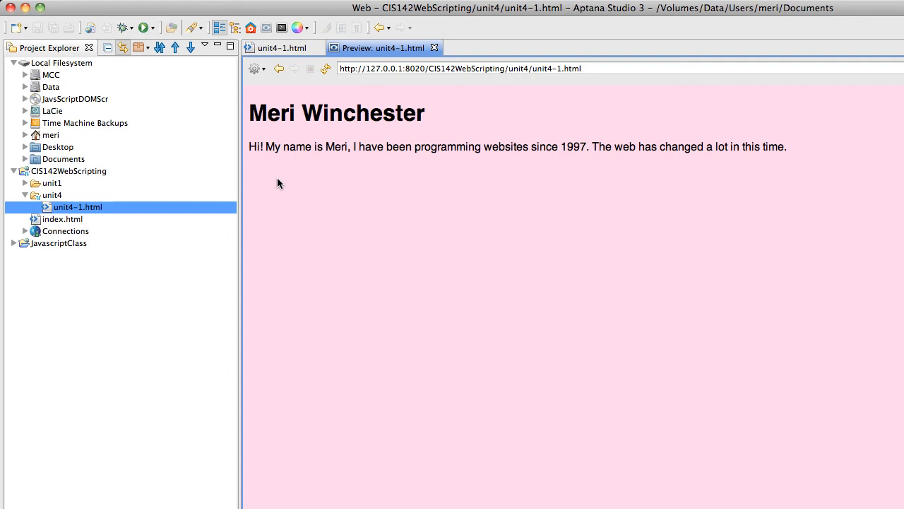
pyautogui.moveTo(74, 189)
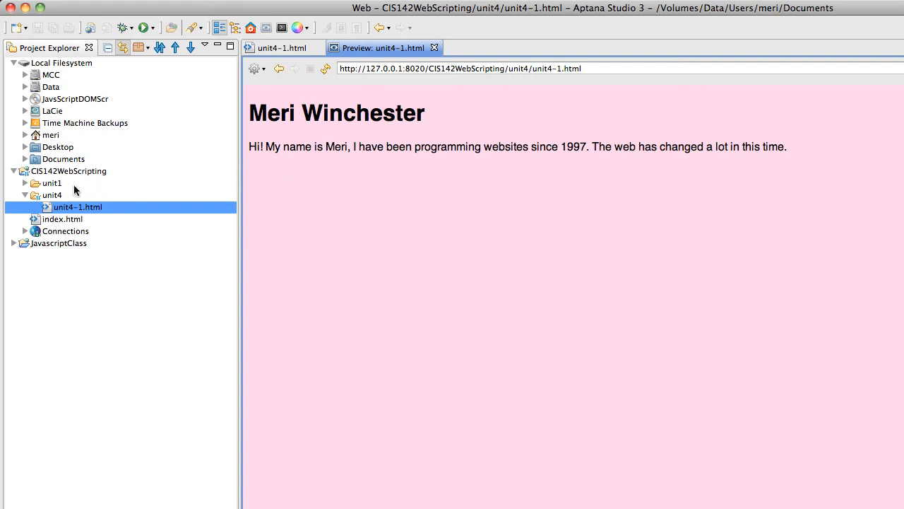
pyautogui.moveTo(51, 175)
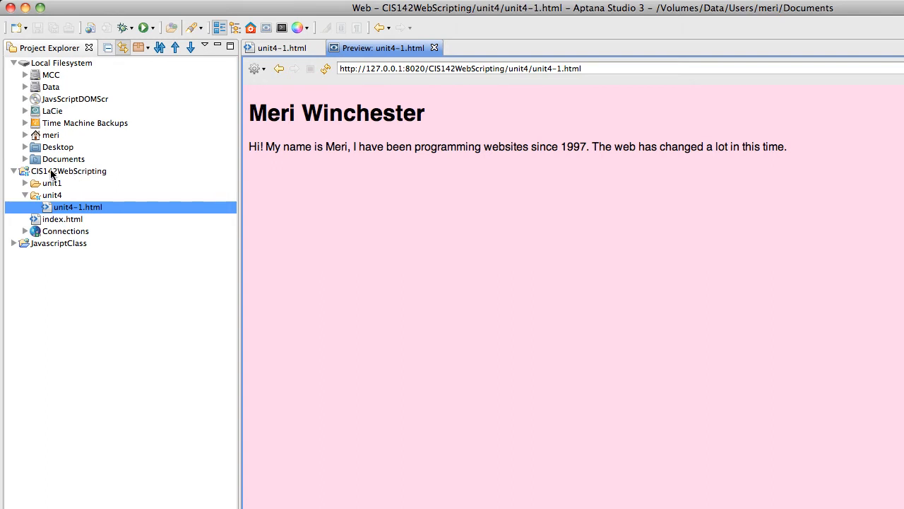
# Open index.html from Project Explorer and delete the old Unit 4 link.
pyautogui.click(63, 217)
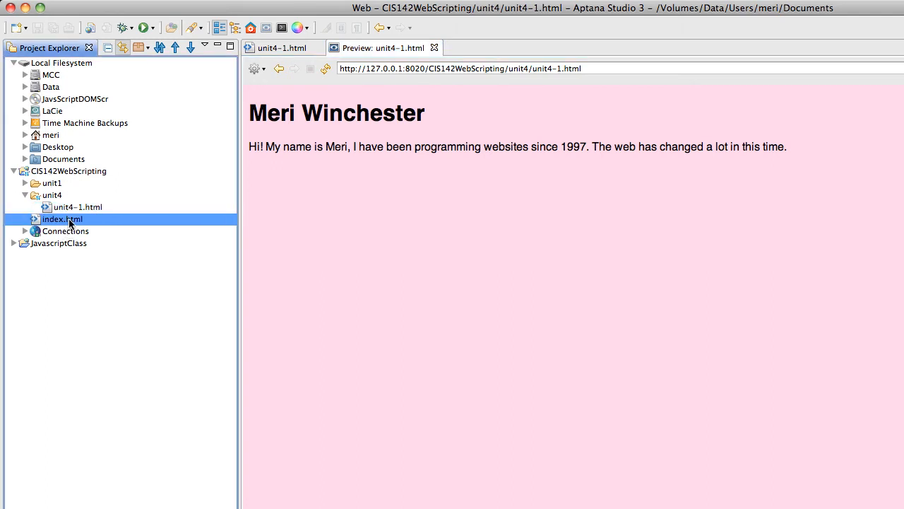
pyautogui.doubleClick(62, 219)
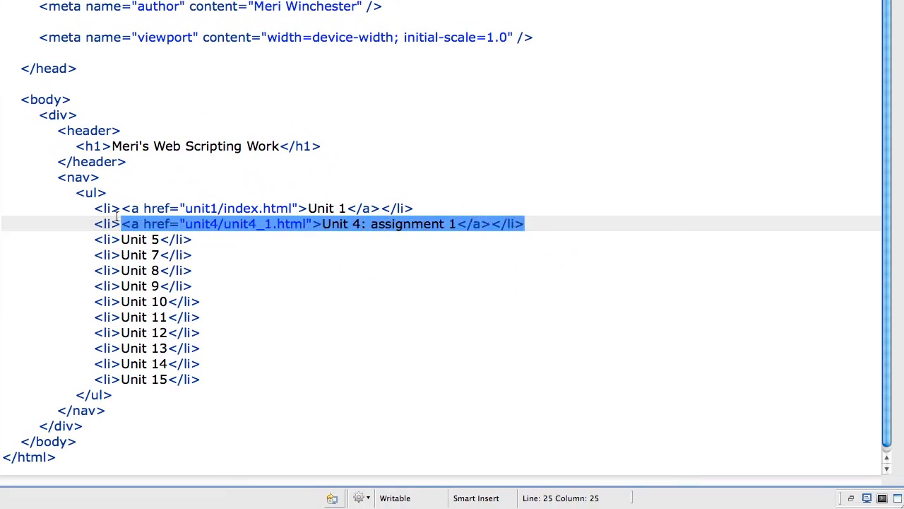
pyautogui.press('Delete')
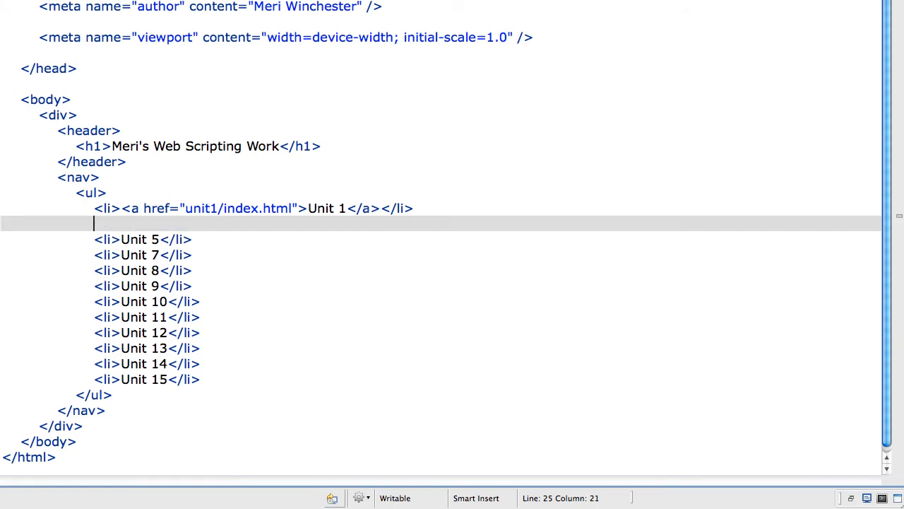
# Write a link to unit4/unit4-1.html reading Unit 4: assignment 1.
pyautogui.write('<li><a</li>')
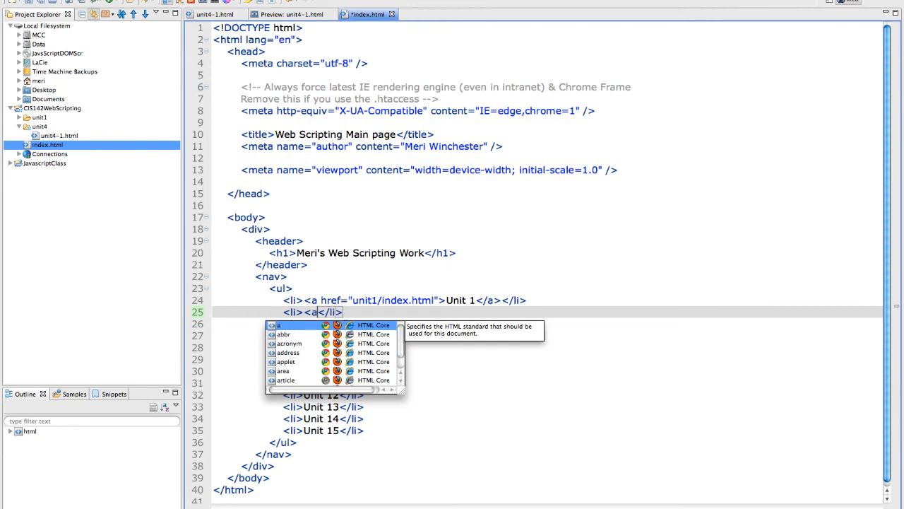
pyautogui.write('h')
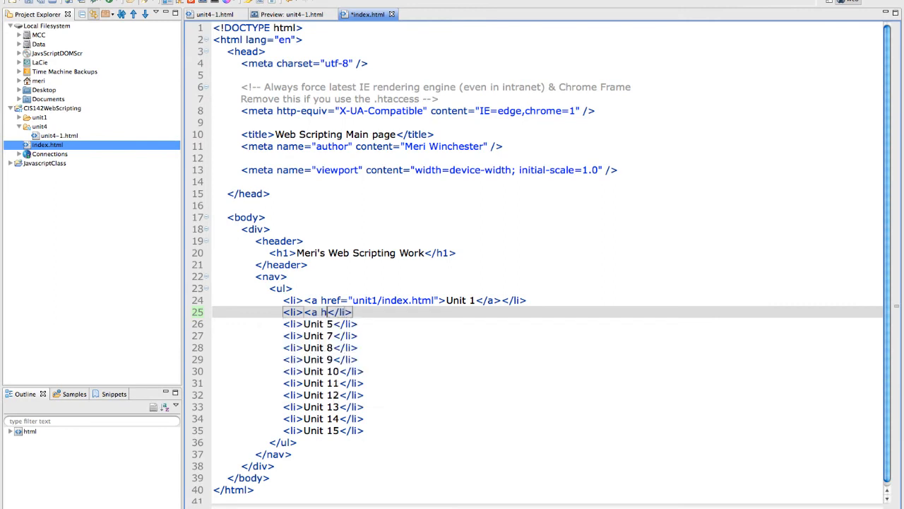
pyautogui.write('ref')
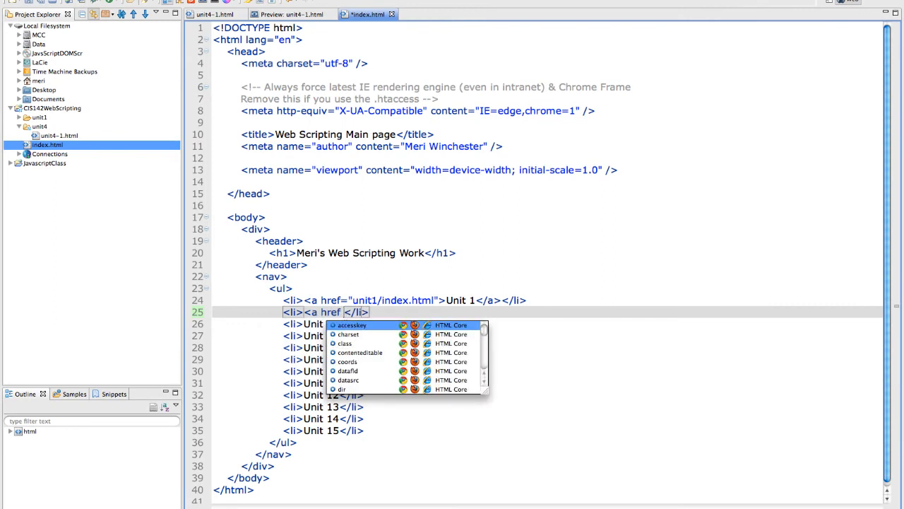
pyautogui.press('Escape')
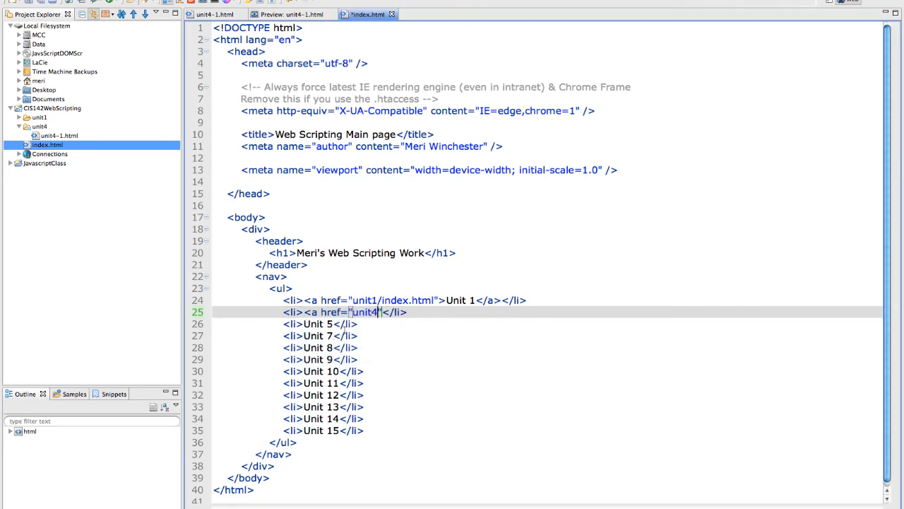
pyautogui.write('/unit4-1.html')
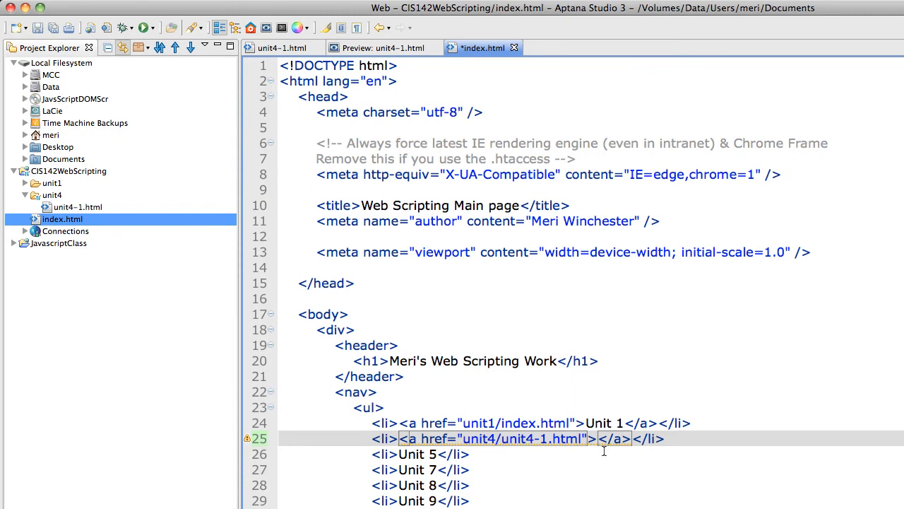
pyautogui.write('Unit 4')
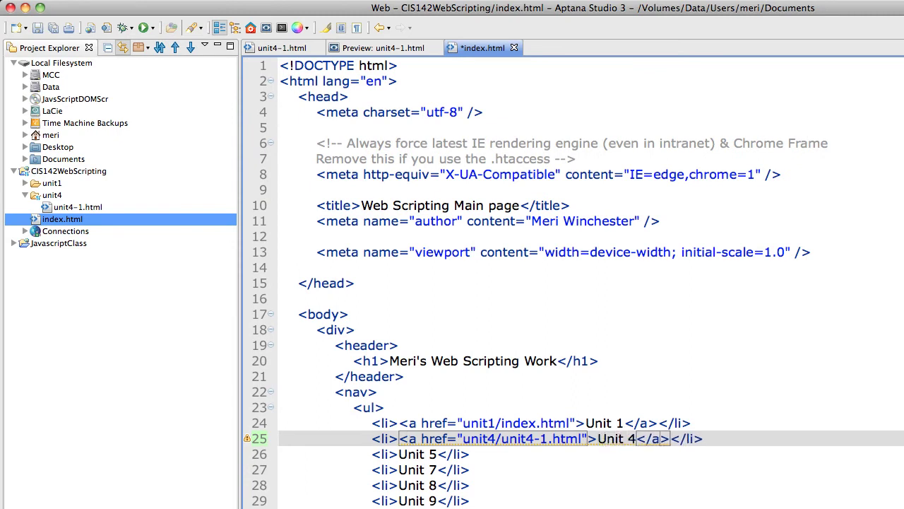
pyautogui.write(': assignm')
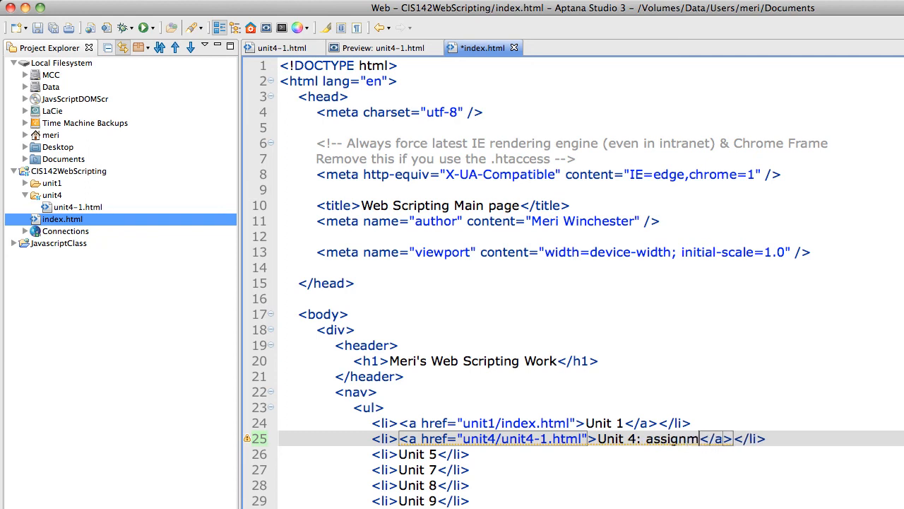
pyautogui.write('ent 1')
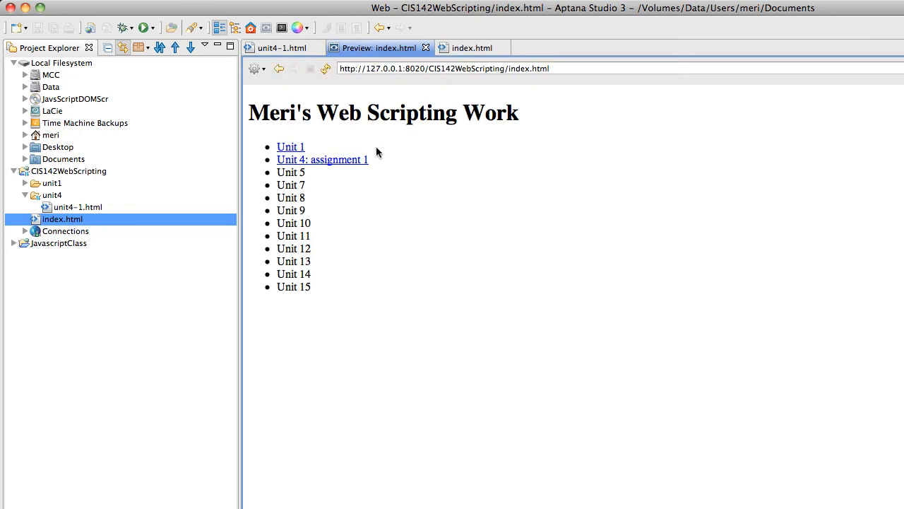
pyautogui.moveTo(311, 157)
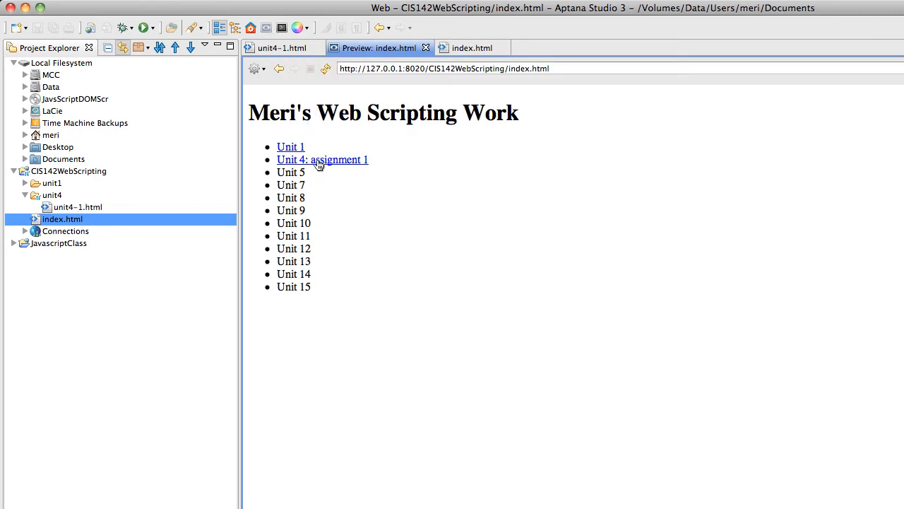
# Follow the Unit 4: assignment 1 link in the preview and select the CIS142WebScripting project.
pyautogui.click(322, 158)
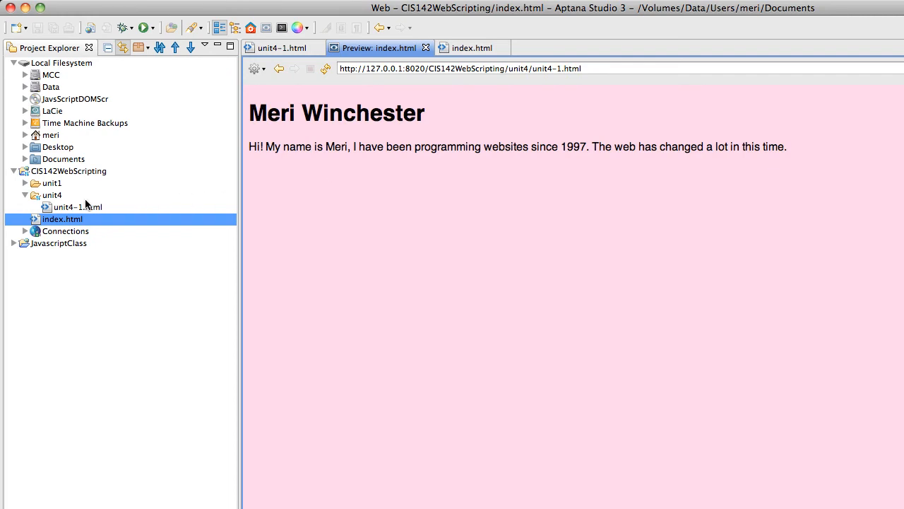
pyautogui.click(68, 171)
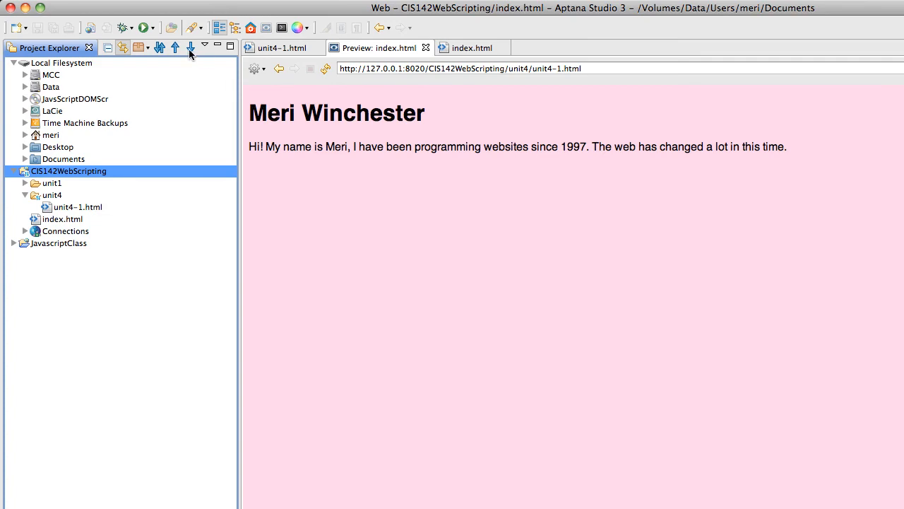
pyautogui.moveTo(175, 48)
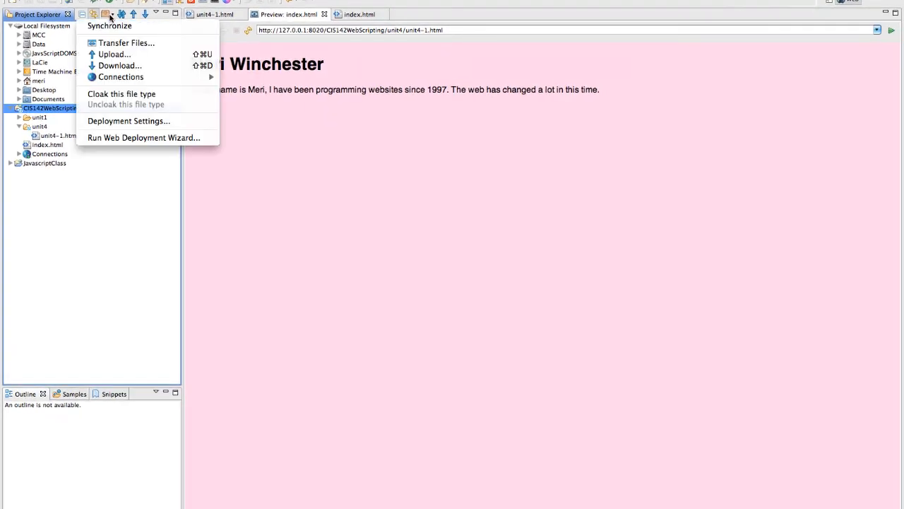
pyautogui.moveTo(132, 133)
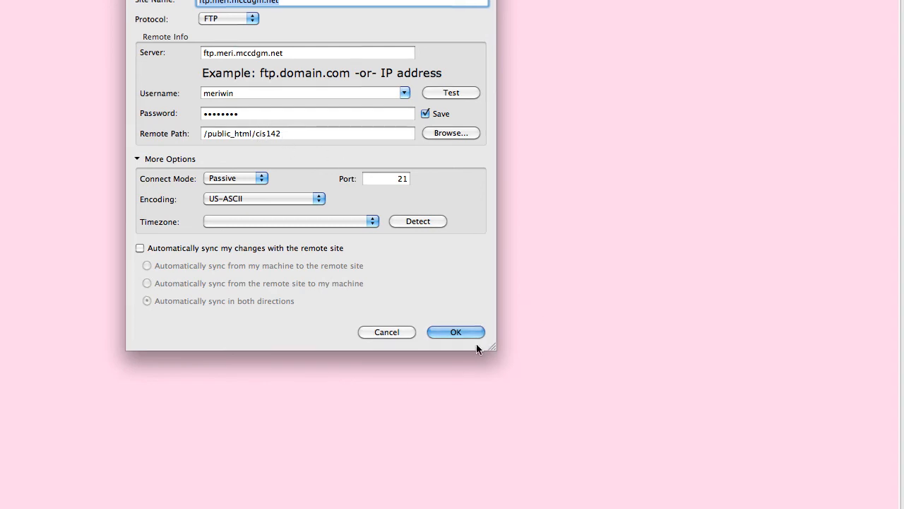
# Upload the project via FTP to meri.mccdgm.net/cis142 and open the live Unit 4 page in Firefox.
pyautogui.click(455, 332)
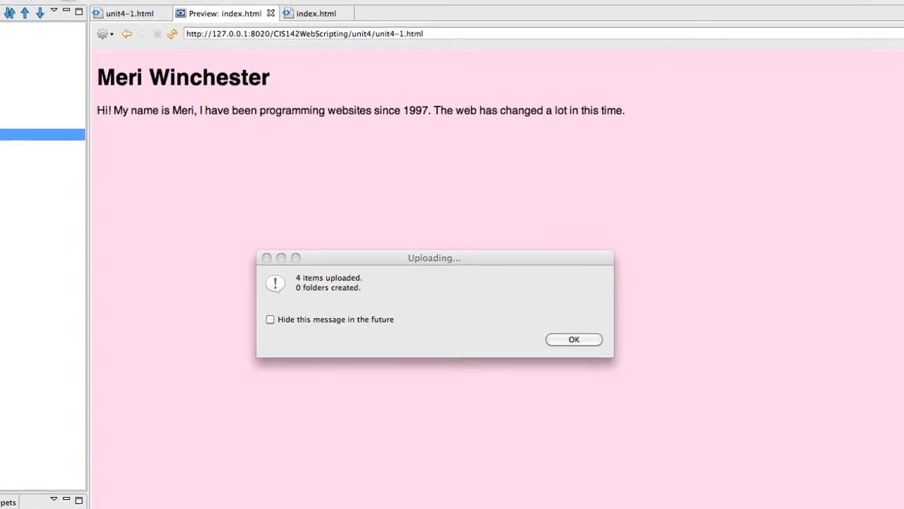
pyautogui.click(574, 339)
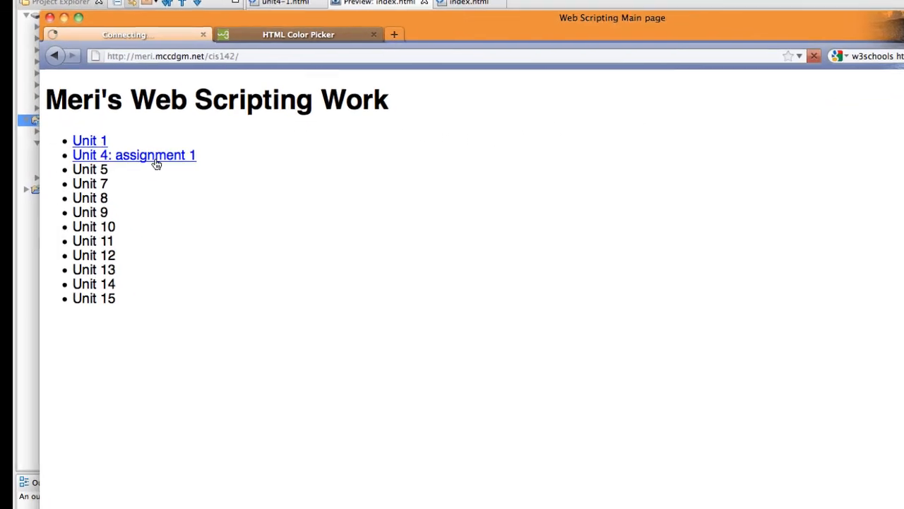
pyautogui.click(133, 154)
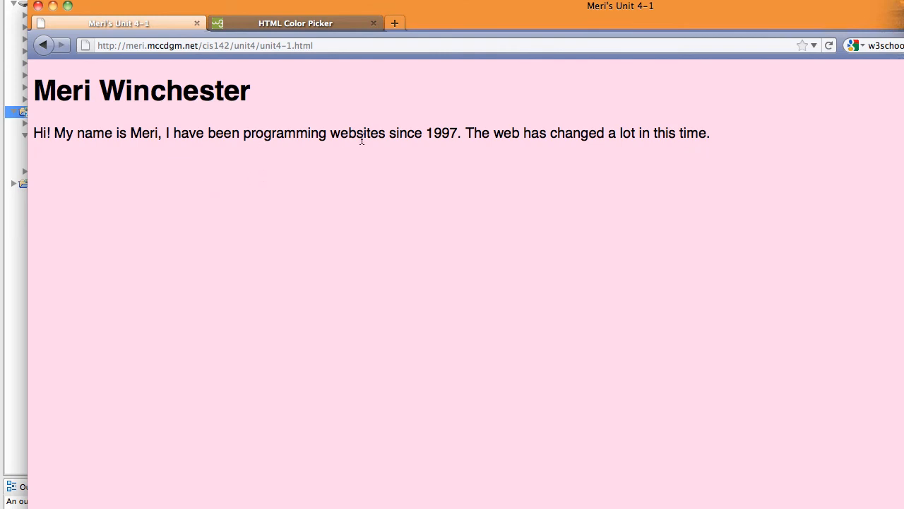
pyautogui.moveTo(526, 240)
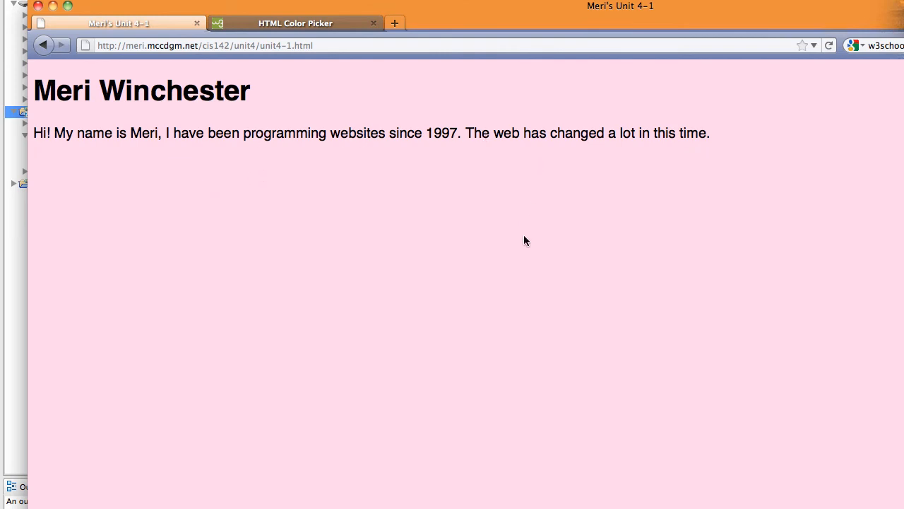